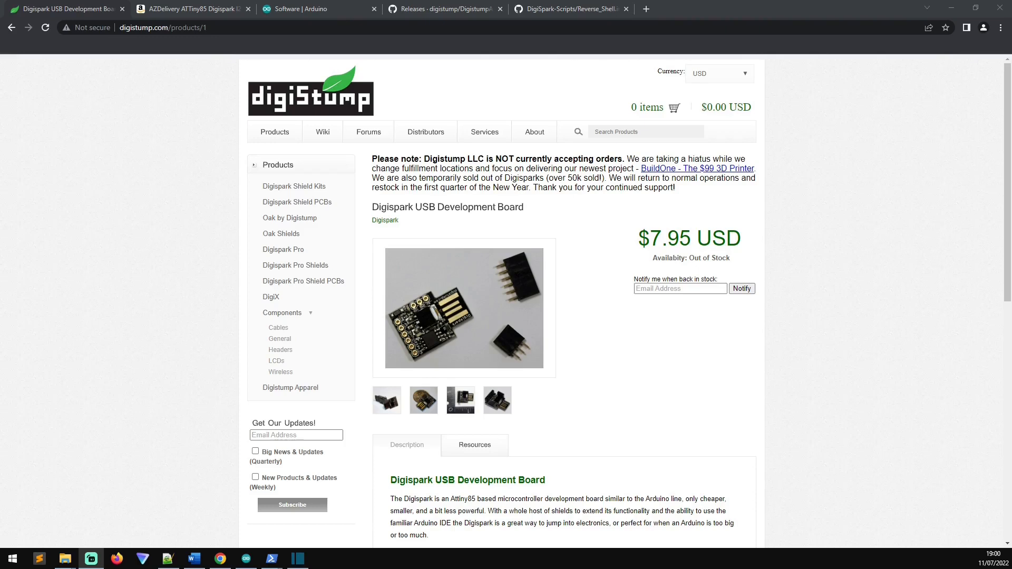
mouse_move(322, 45)
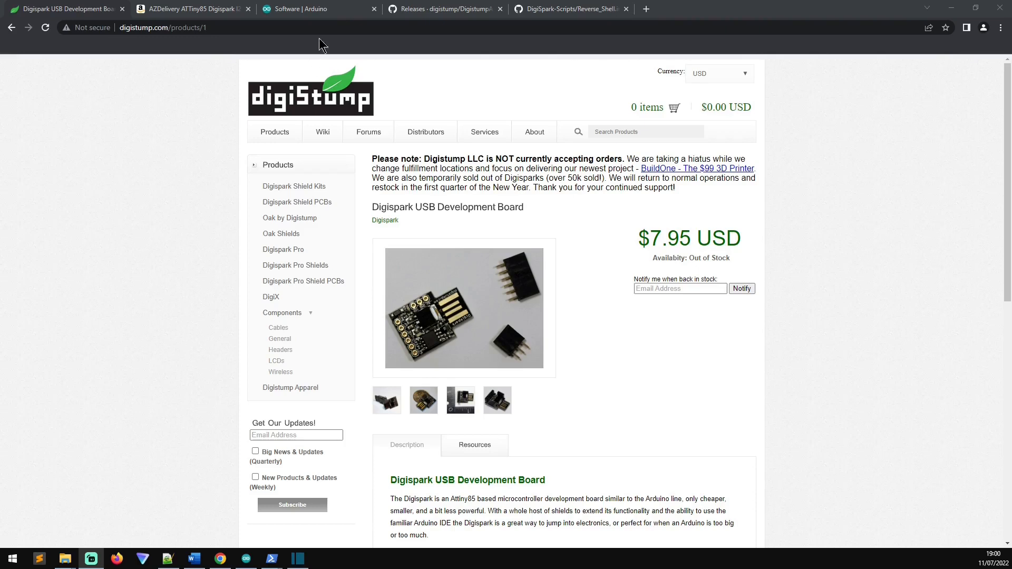
Switch between the Digispark Amazon listing and the Arduino software download page
left_click(187, 8)
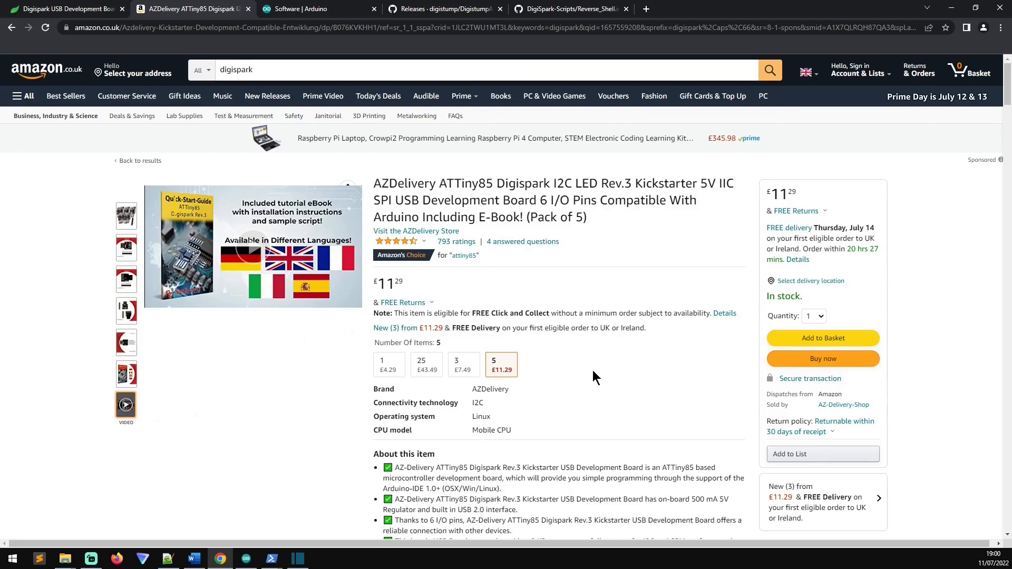
mouse_move(596, 375)
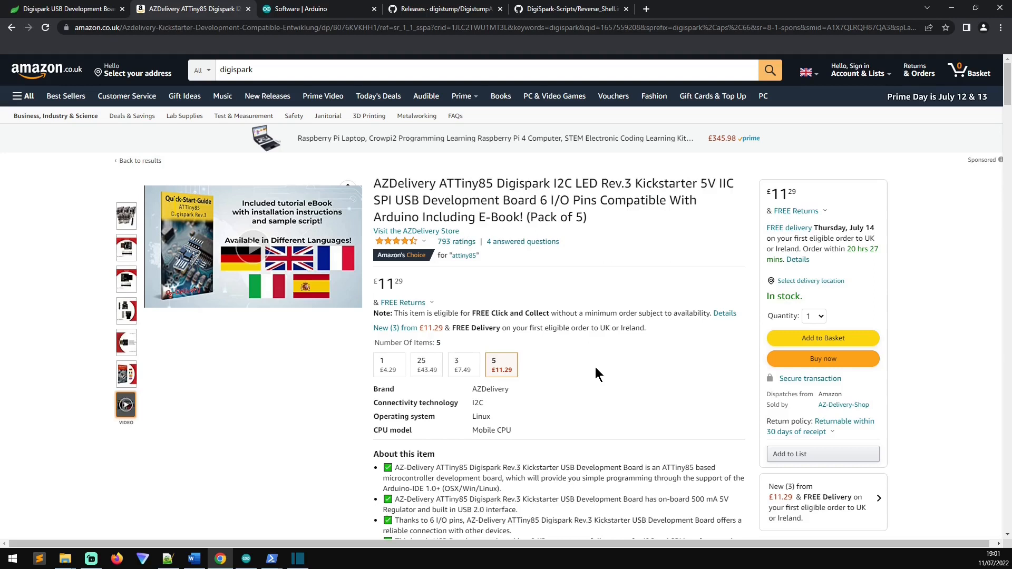
left_click(316, 9)
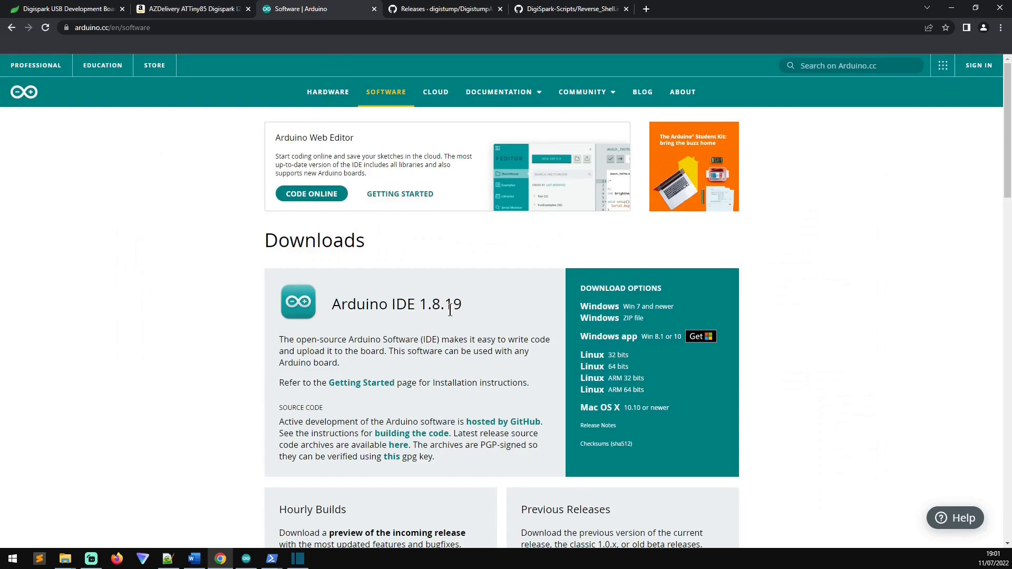
Download the Arduino IDE Windows ZIP and continue via Just Download without donating
left_click(443, 8)
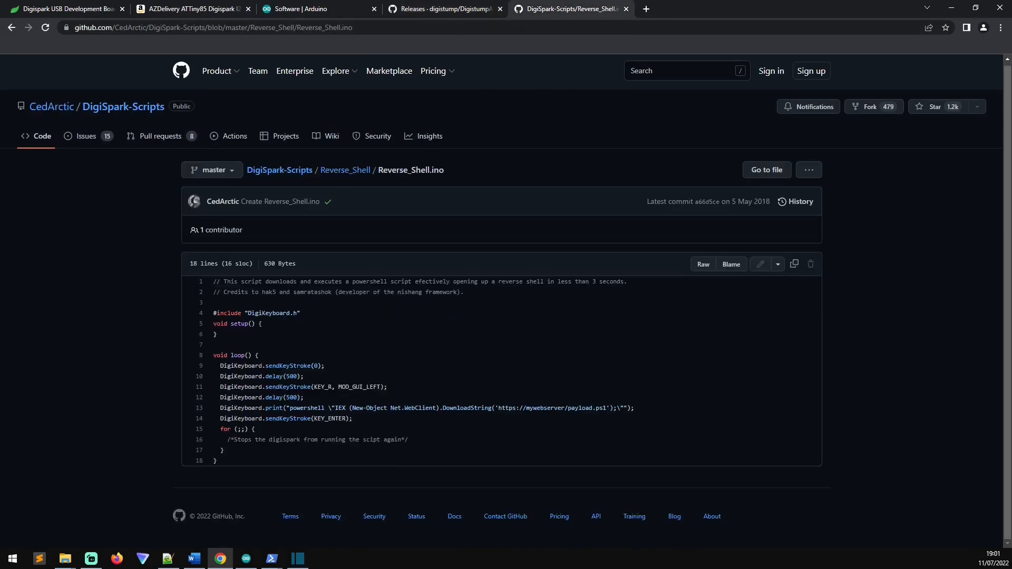
left_click(316, 8)
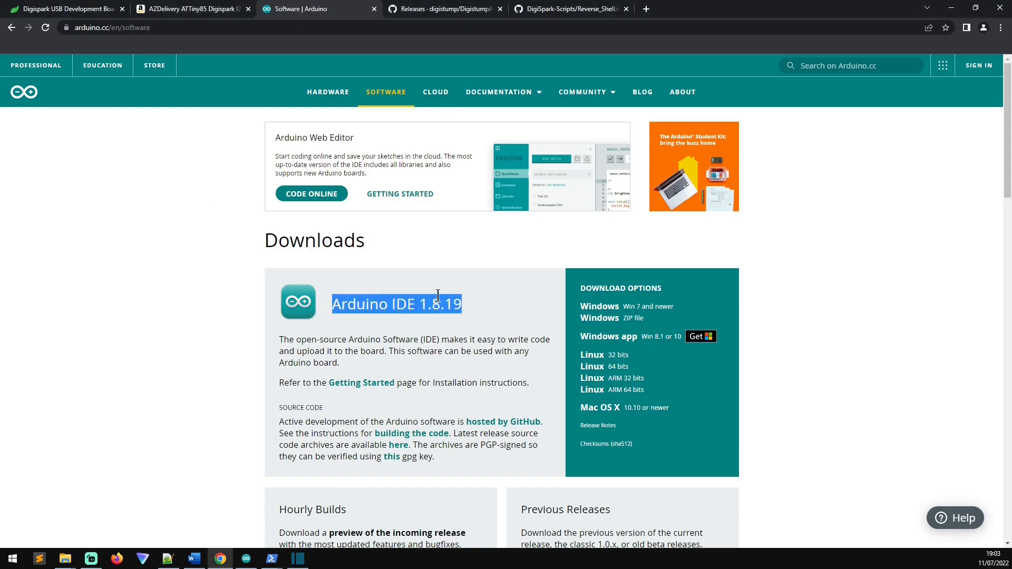
mouse_move(568, 323)
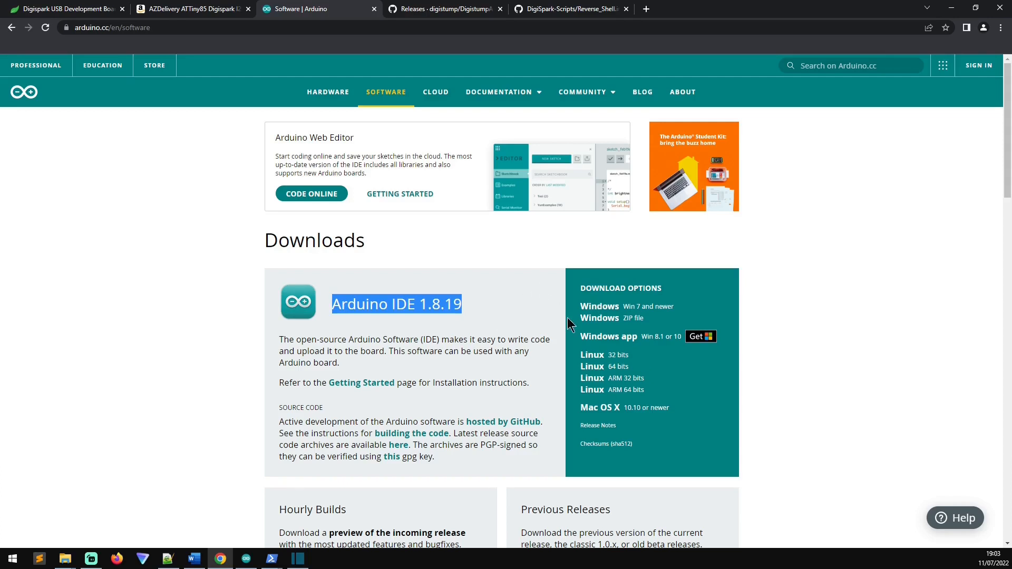
mouse_move(602, 321)
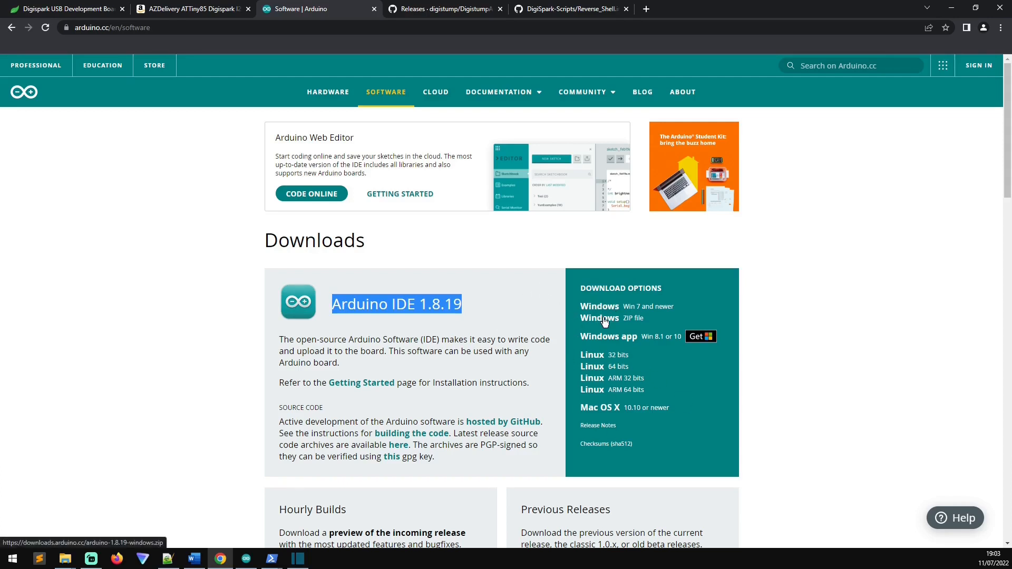
left_click(599, 317)
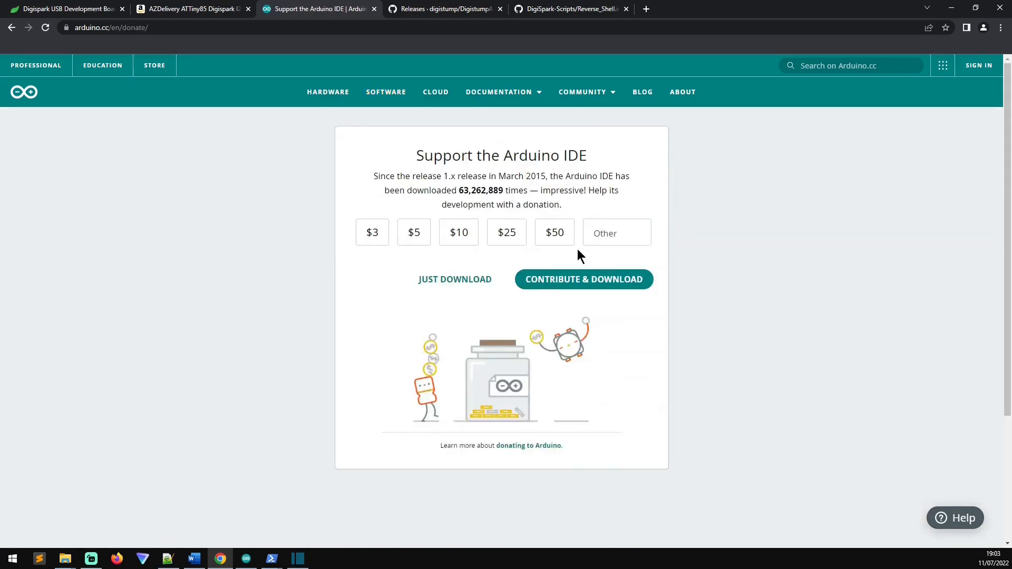
left_click(454, 278)
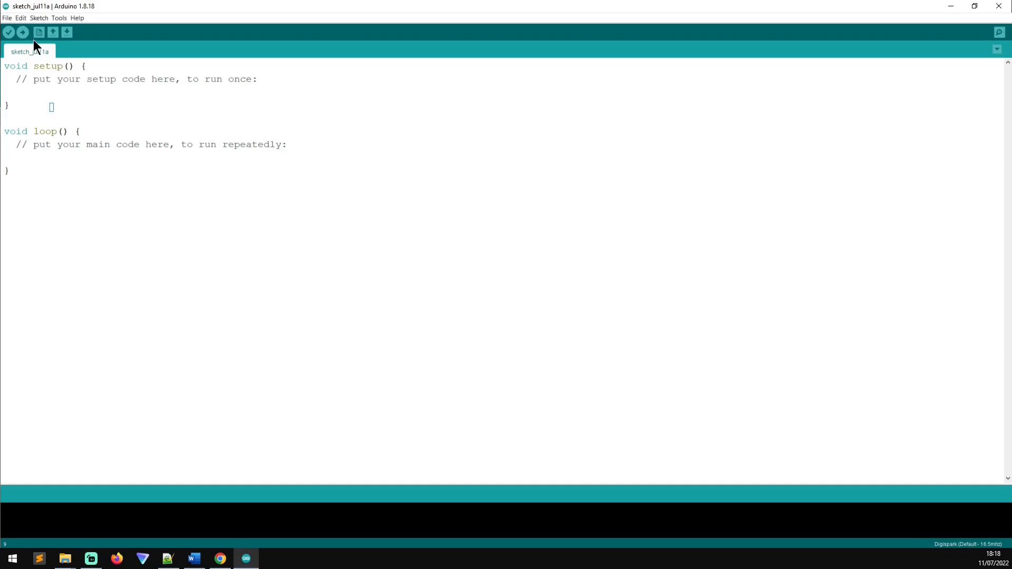
Review the Additional Boards Manager URLs in Preferences and accept them unchanged
left_click(6, 17)
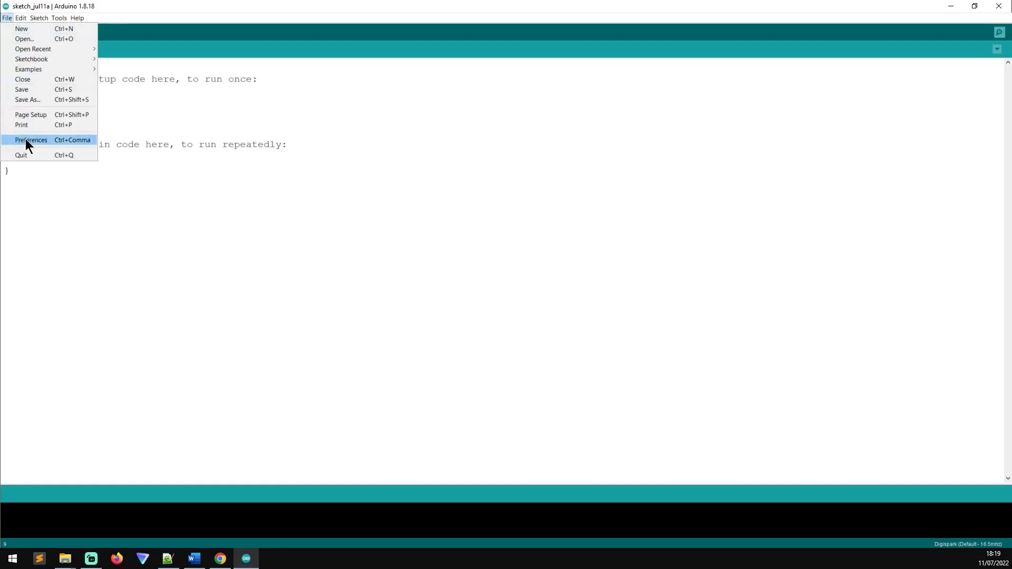
left_click(31, 140)
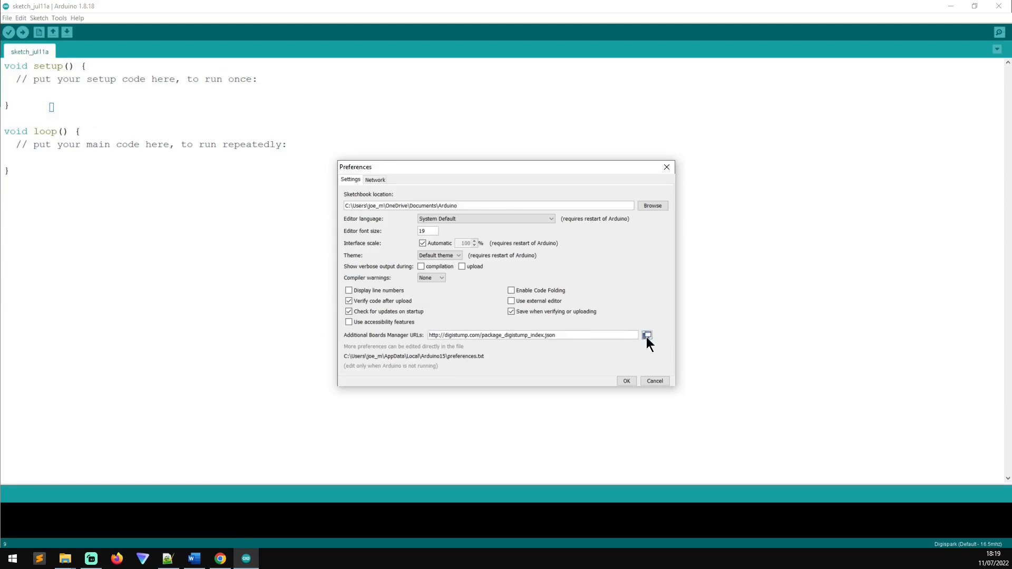
left_click(646, 335)
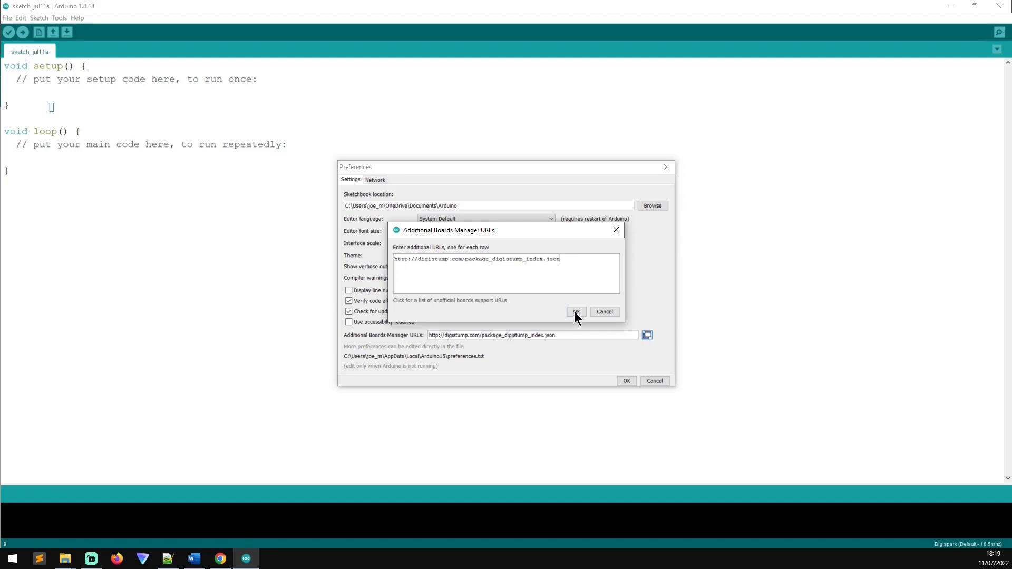
left_click(576, 312)
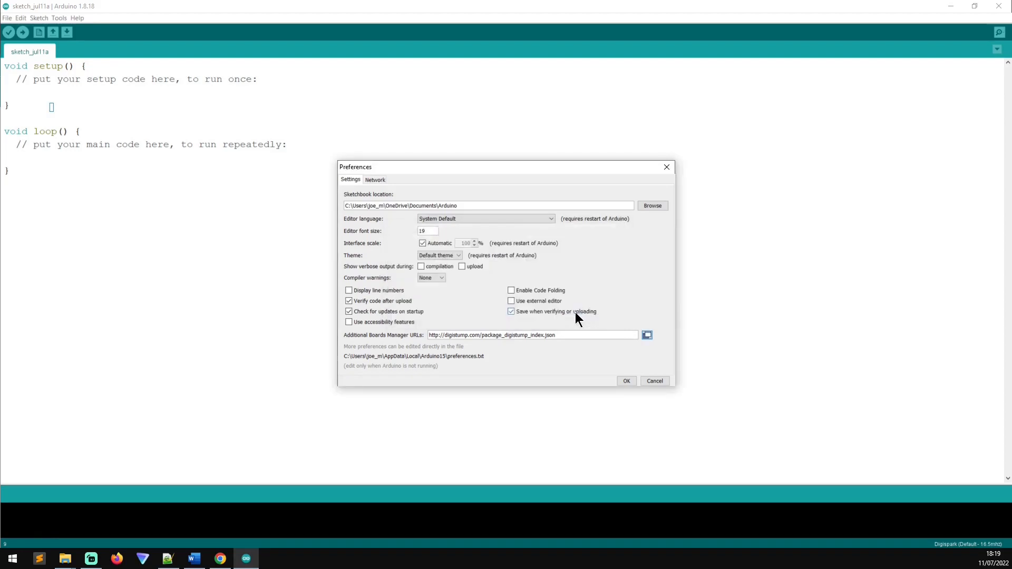
left_click(625, 380)
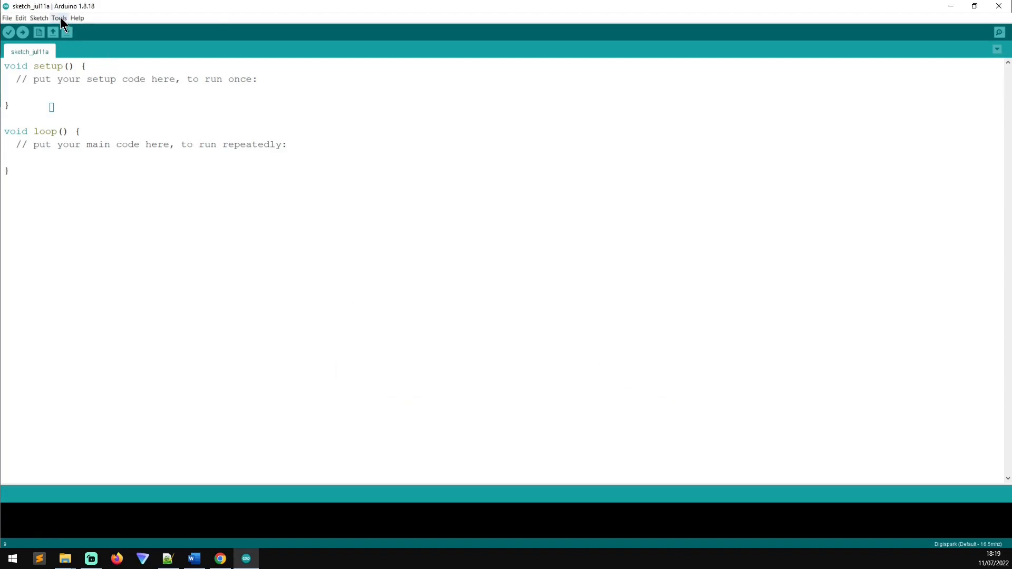
Filter Boards Manager to Contributed packages showing Digistump AVR Boards 1.6.7 installed
left_click(59, 18)
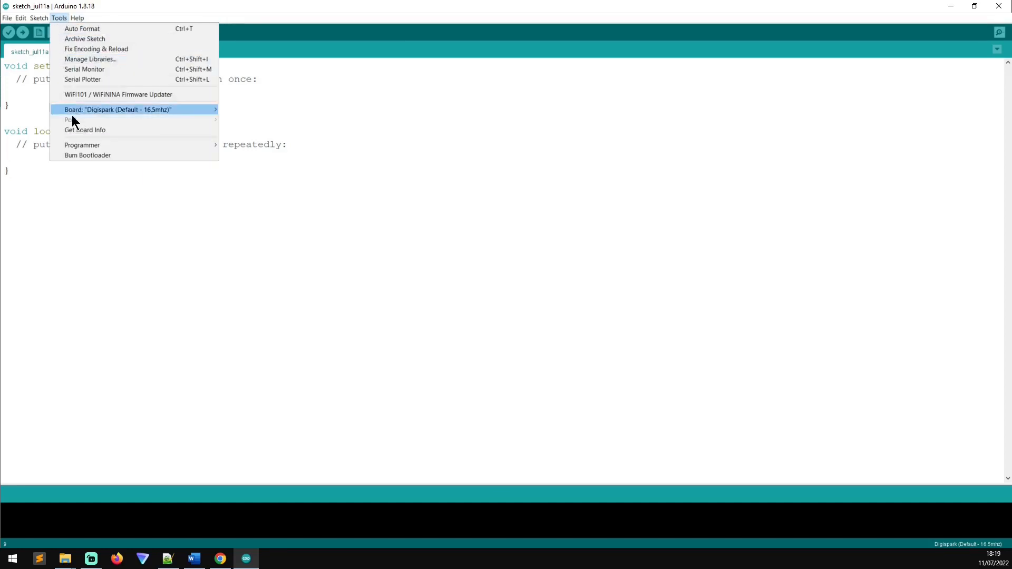
mouse_move(129, 109)
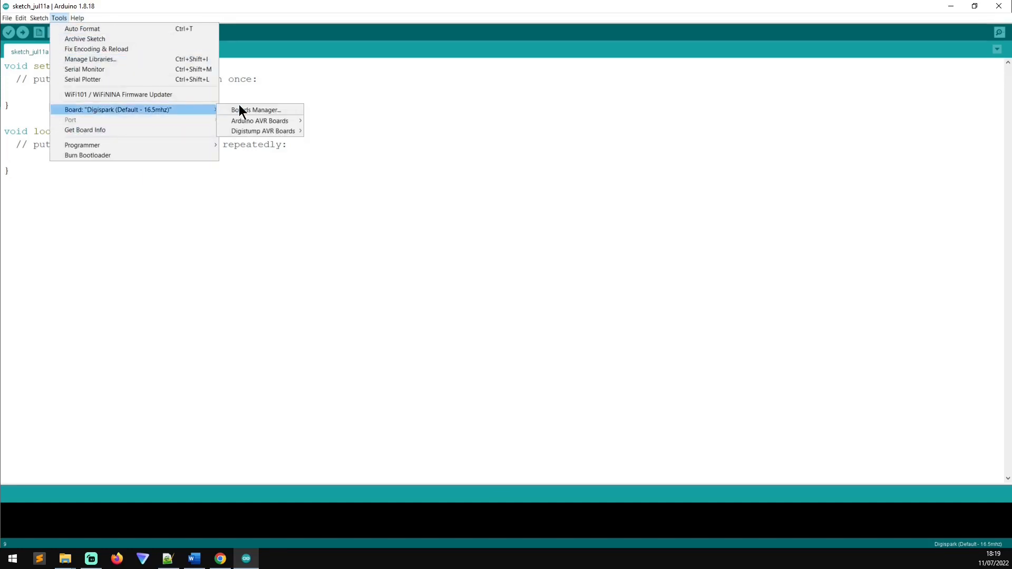
left_click(256, 110)
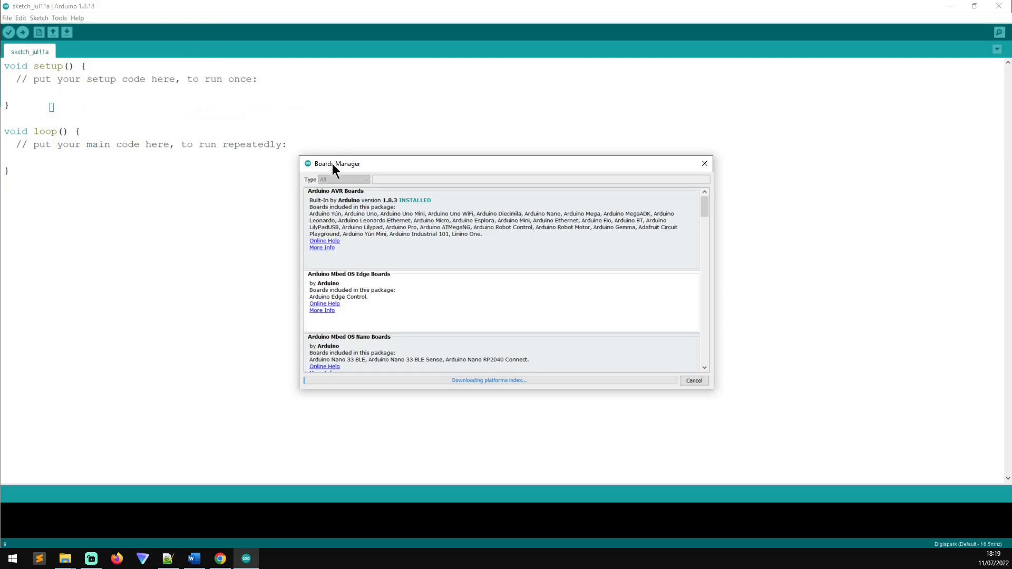
left_click(344, 179)
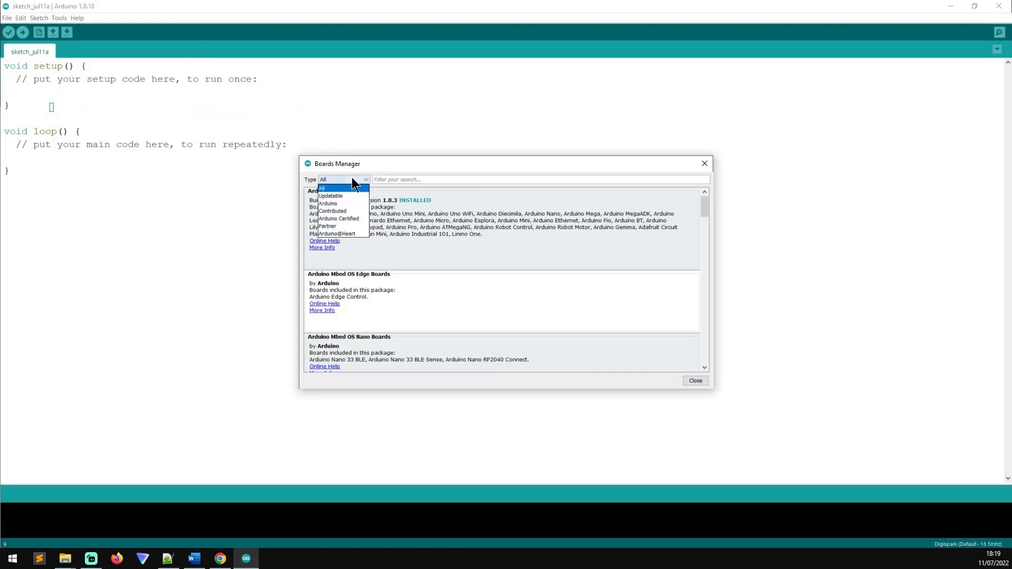
left_click(332, 211)
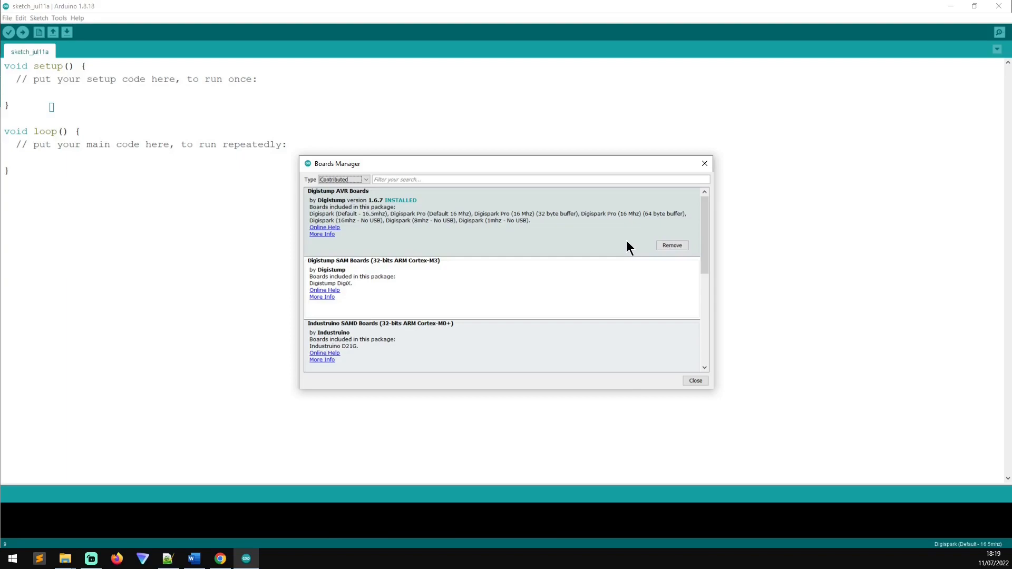
left_click(116, 559)
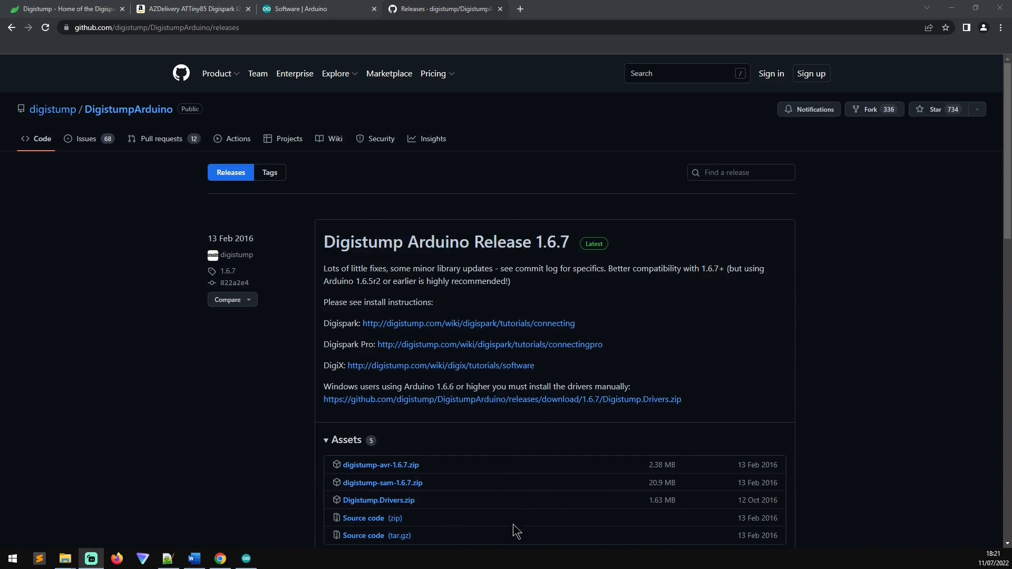
mouse_move(378, 499)
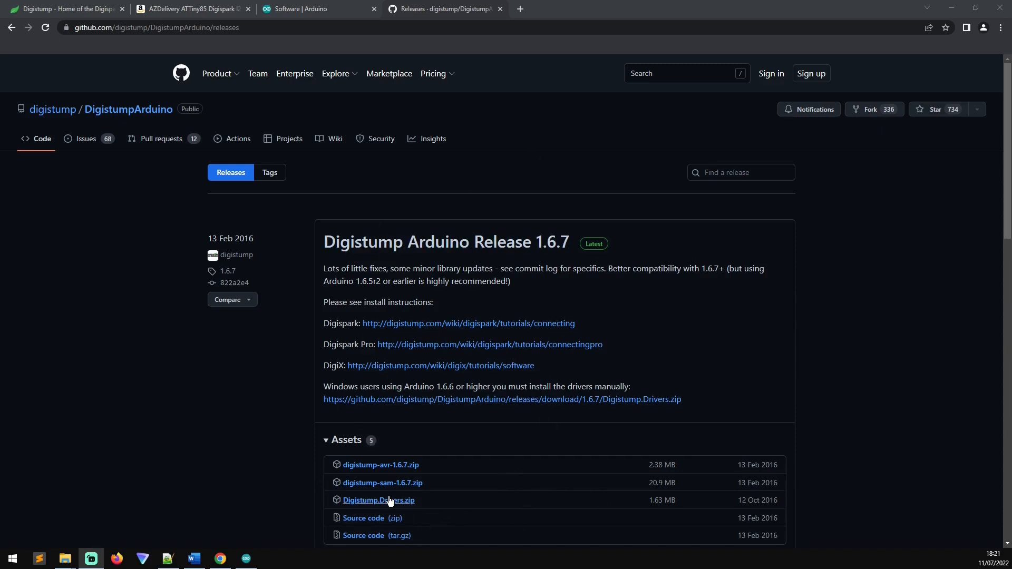
mouse_move(431, 474)
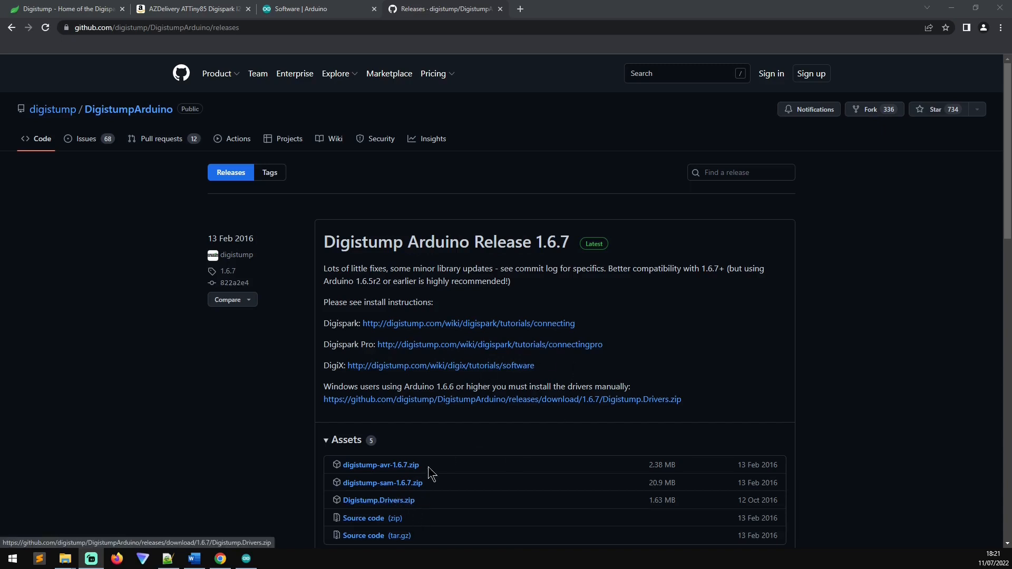
Download Digistump.Drivers.zip from the release 1.6.7 assets
left_click(377, 499)
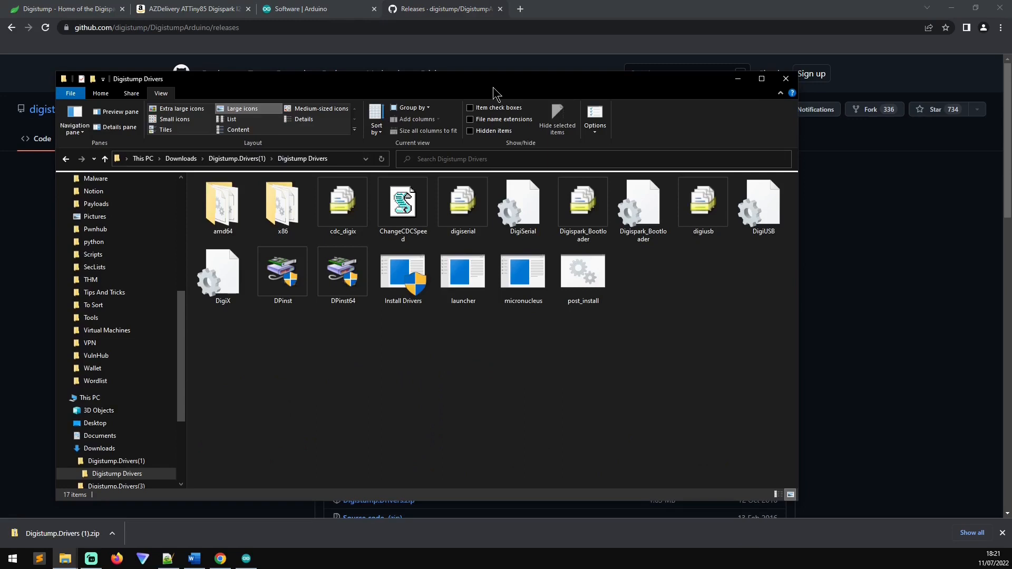
mouse_move(266, 334)
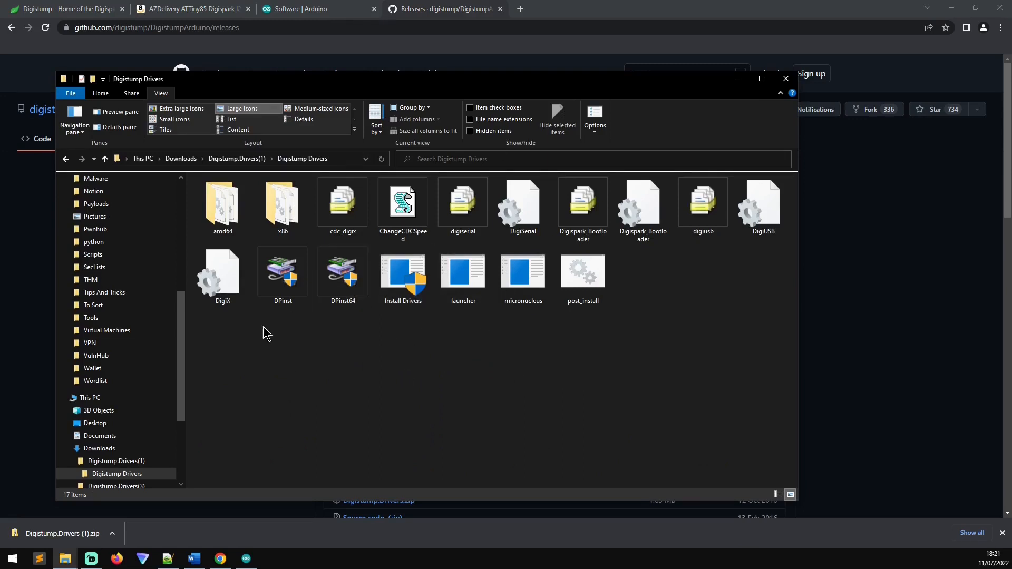
mouse_move(358, 316)
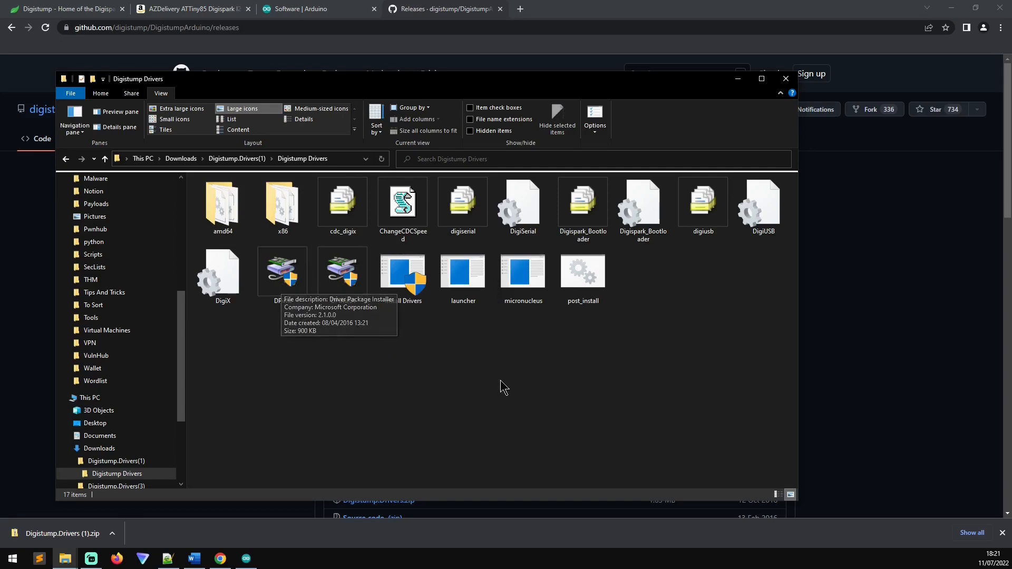
mouse_move(258, 462)
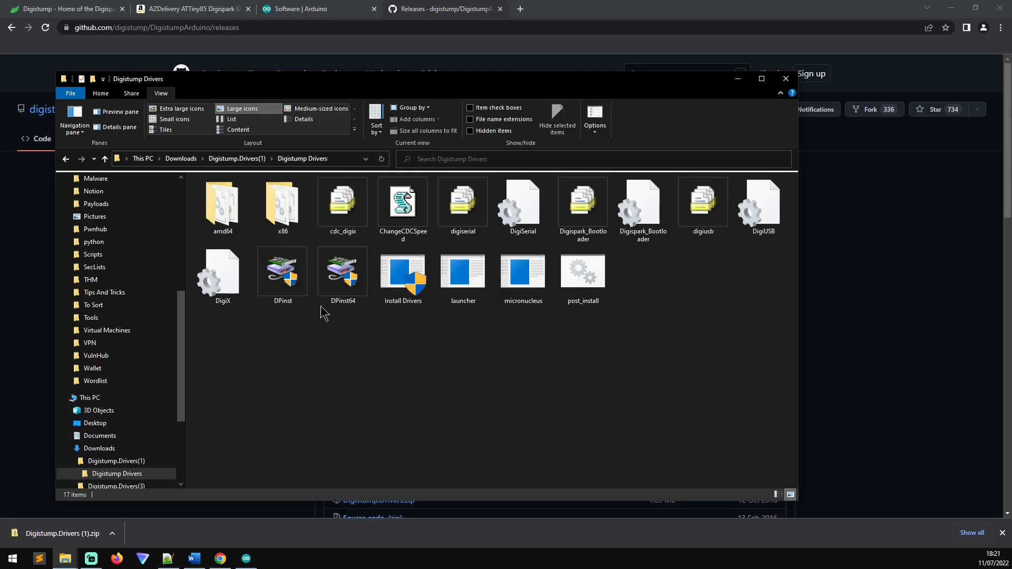
Run DPinst64 and complete the Device Driver Installation Wizard
left_click(341, 271)
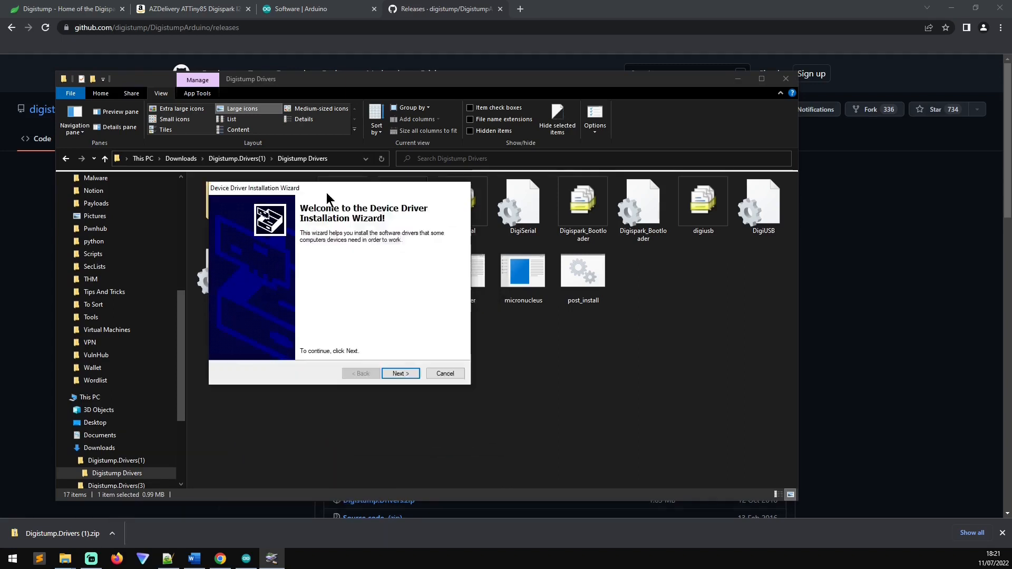
left_click(400, 373)
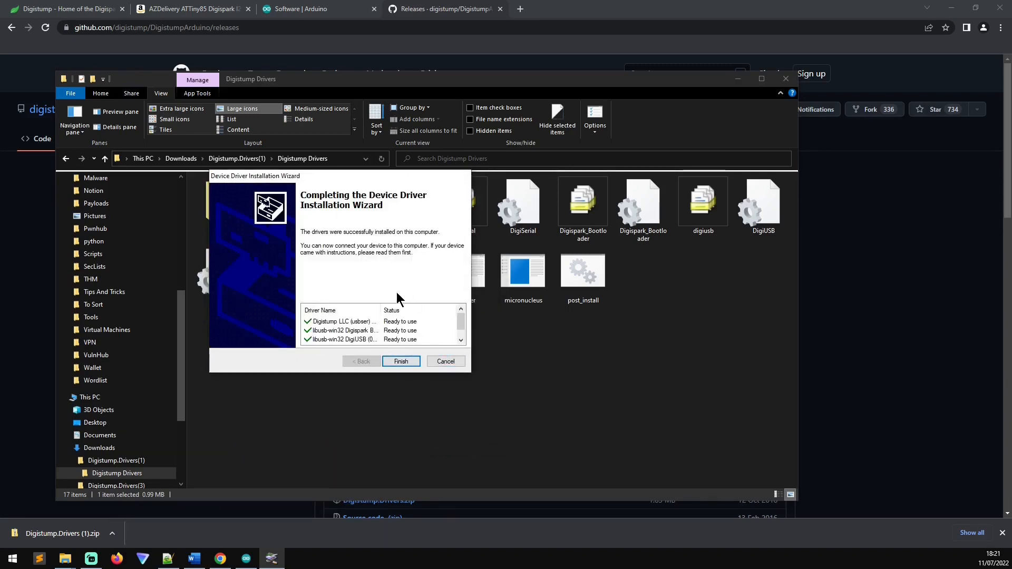
left_click(400, 361)
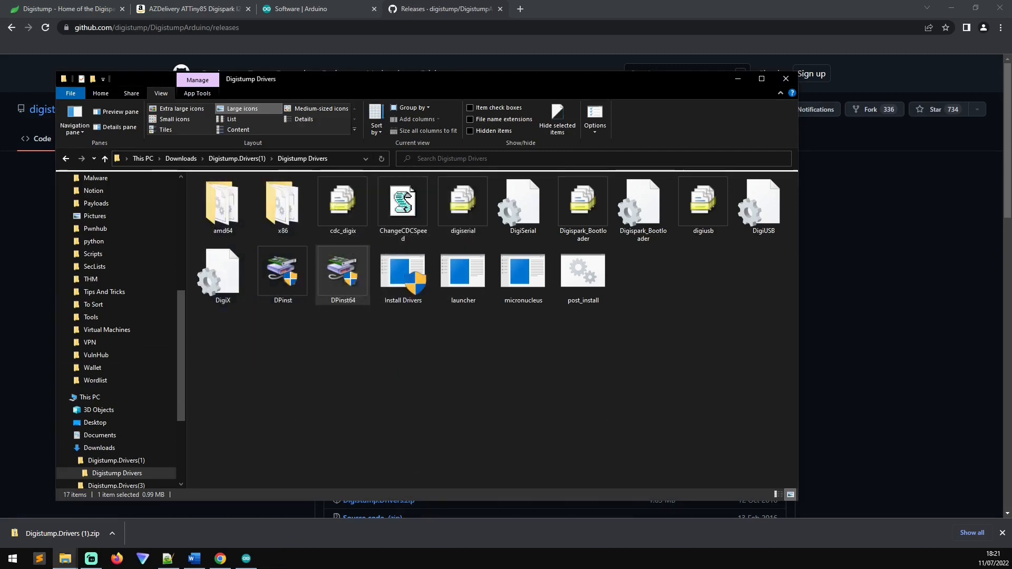
left_click(568, 8)
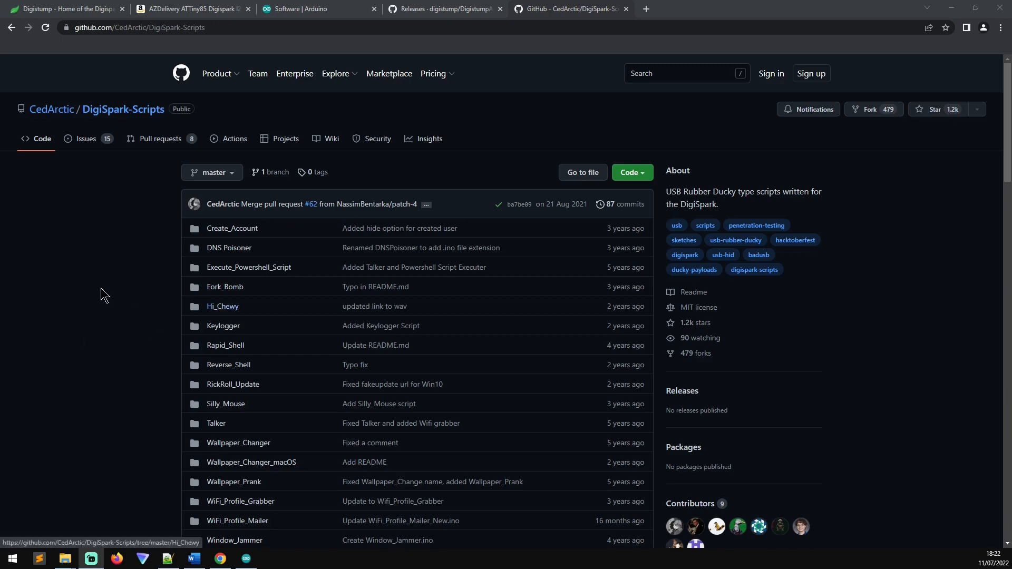
mouse_move(276, 456)
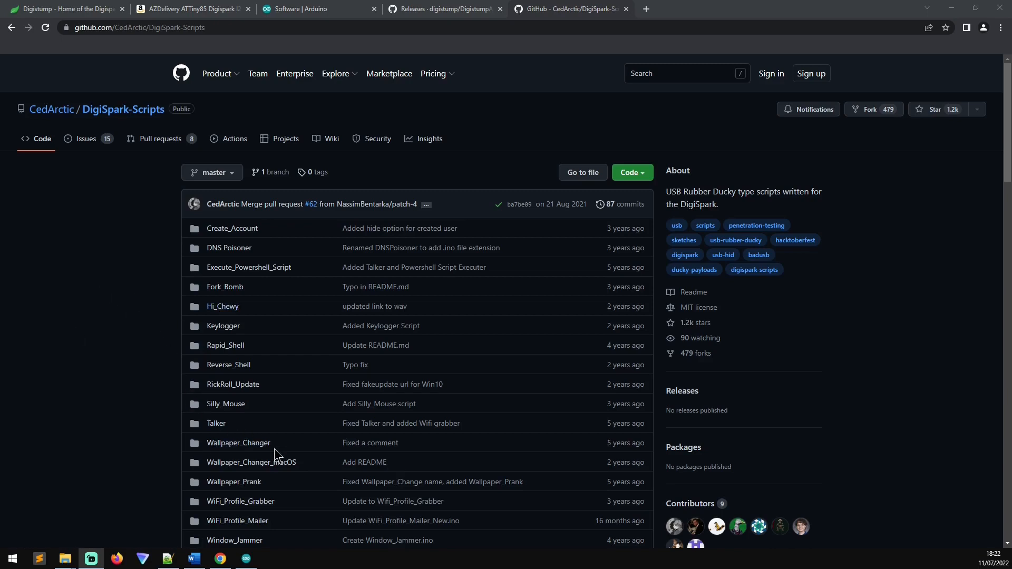
mouse_move(61, 436)
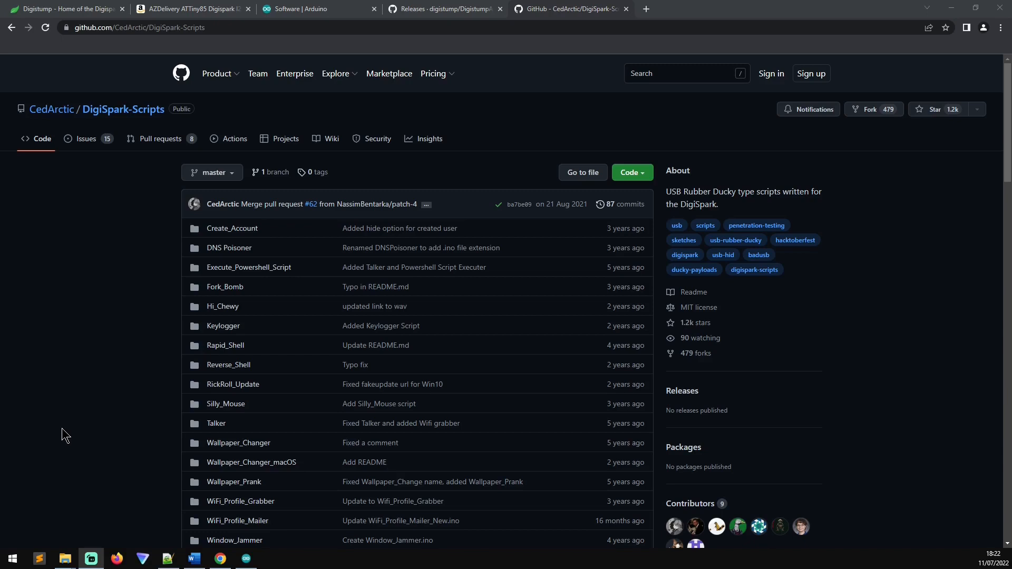
mouse_move(225, 287)
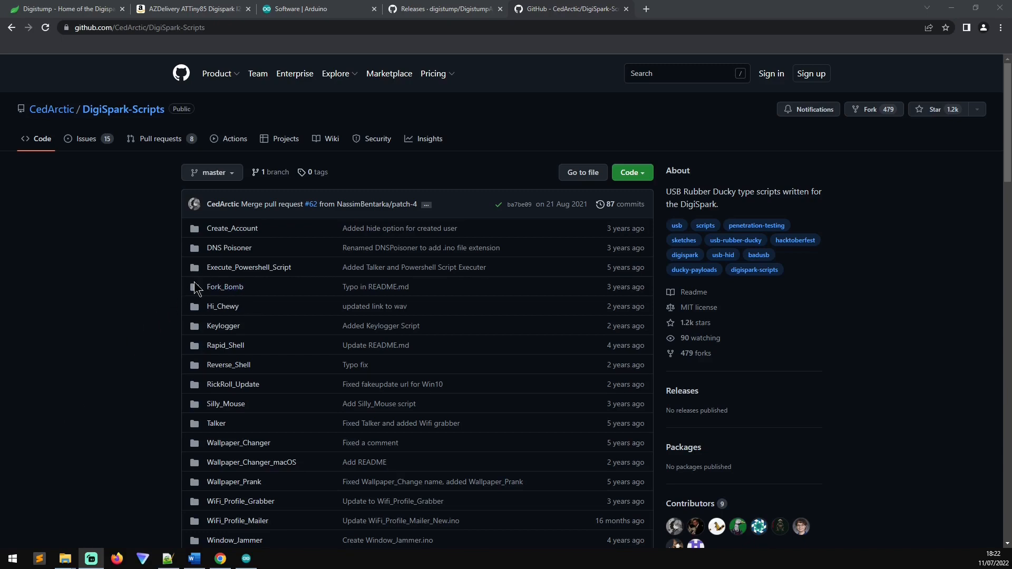
mouse_move(225, 287)
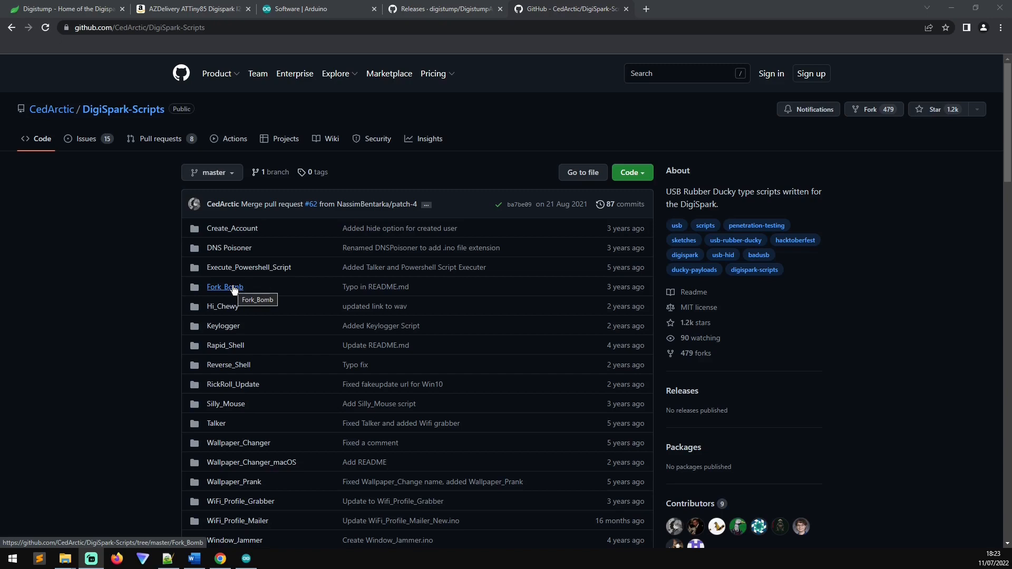
mouse_move(216, 378)
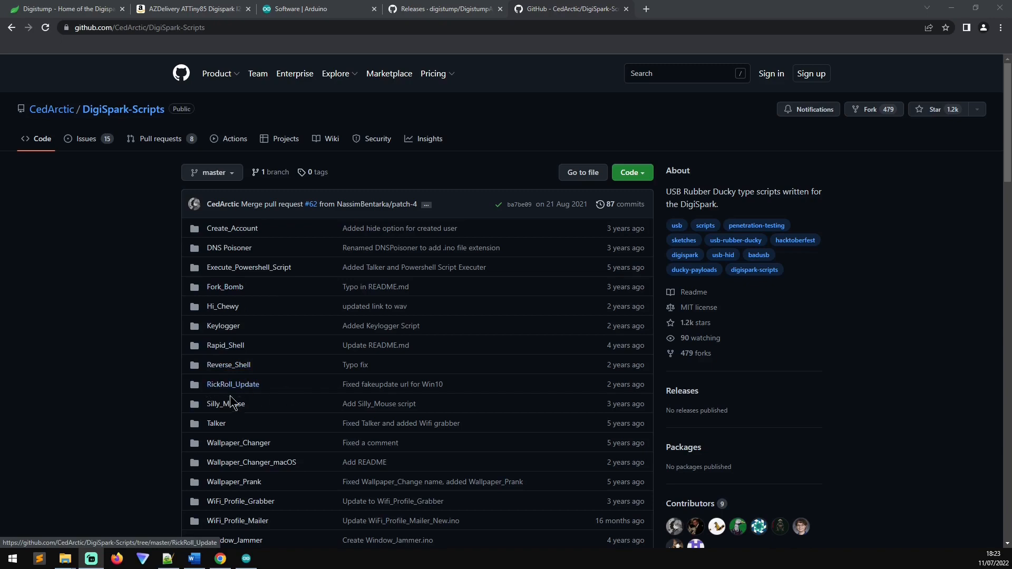
Open the Reverse_Shell folder of DigiSpark-Scripts to view its README
scroll("down", 3)
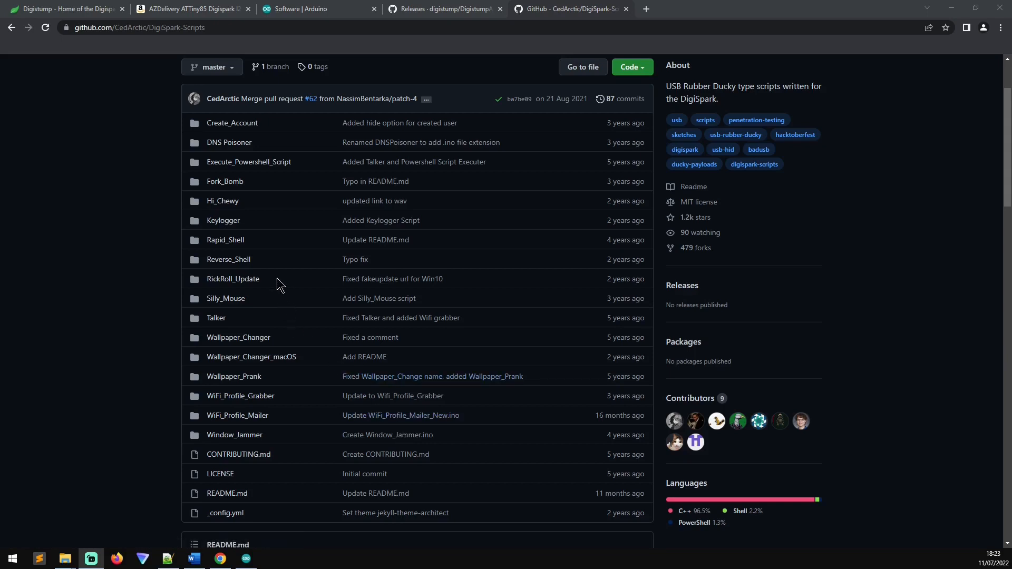
left_click(227, 259)
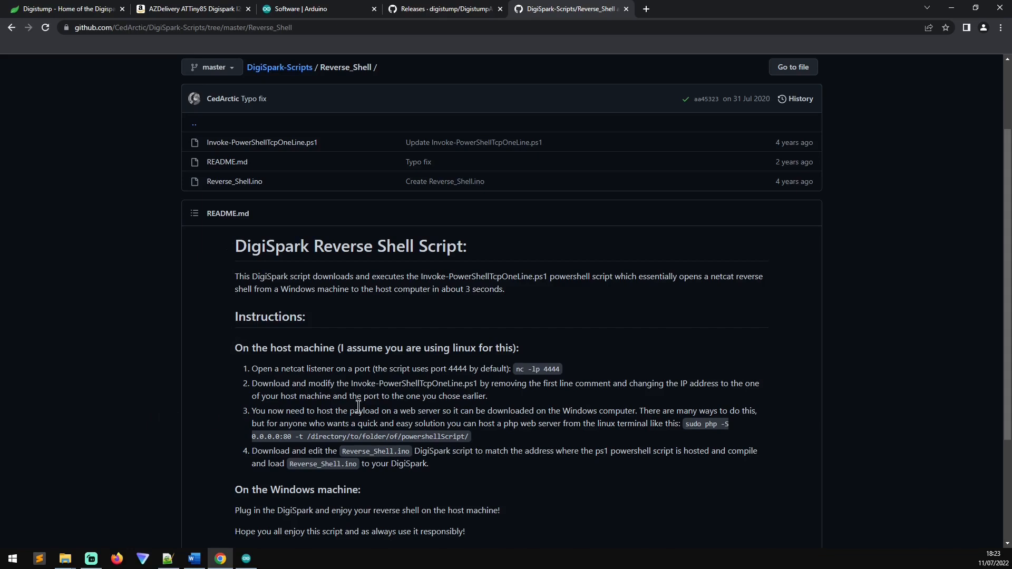
left_click(91, 559)
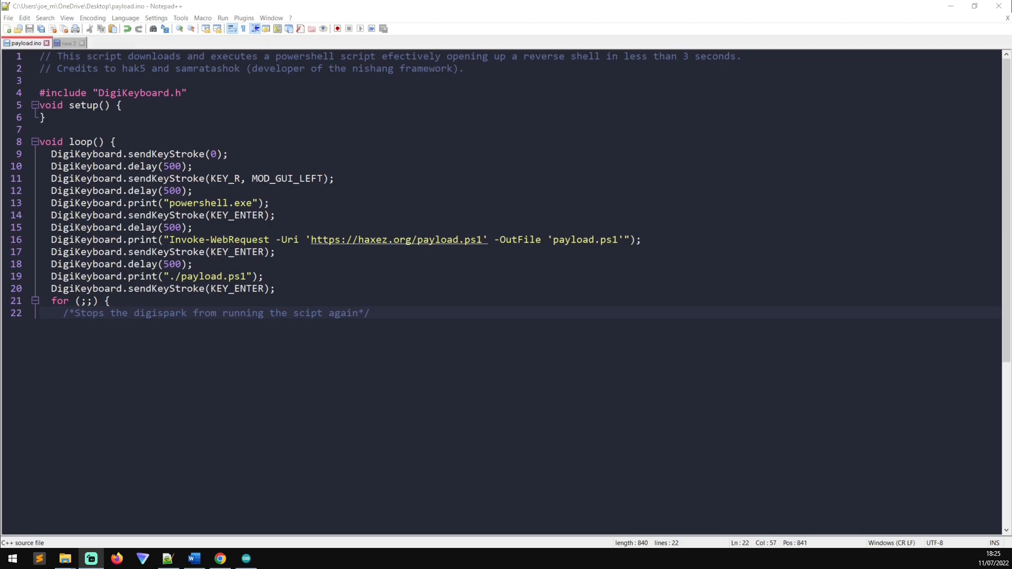
mouse_move(116, 127)
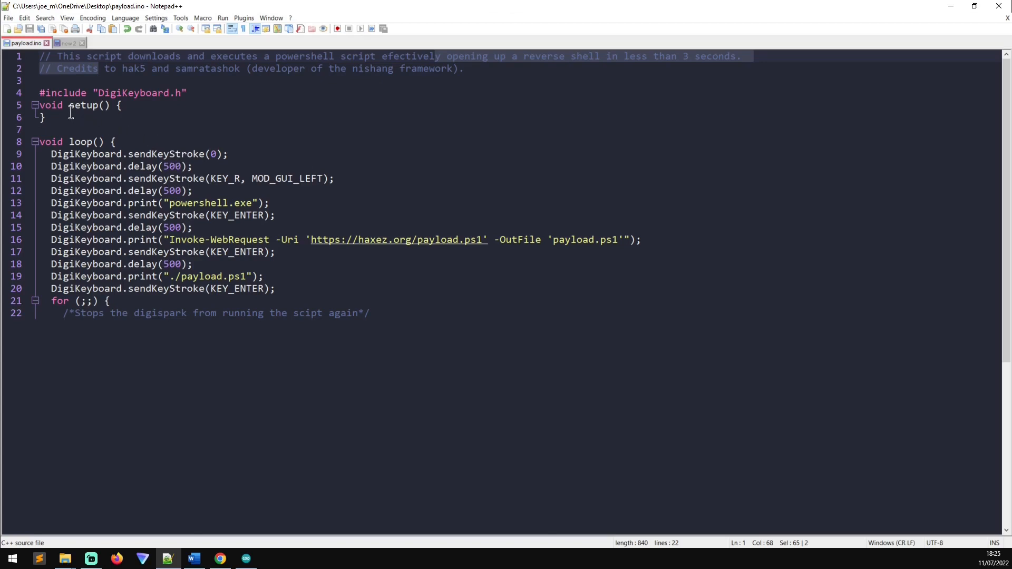
Highlight the sendKeyStroke calls on lines 9 and 11, including the run-dialog key combination
left_click(113, 93)
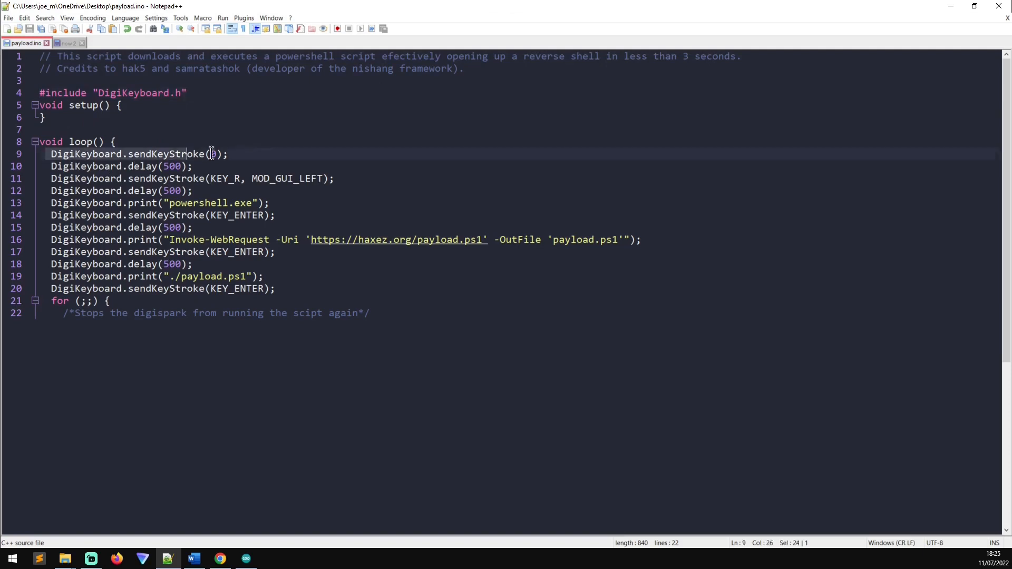
left_click_drag(213, 154, 201, 179)
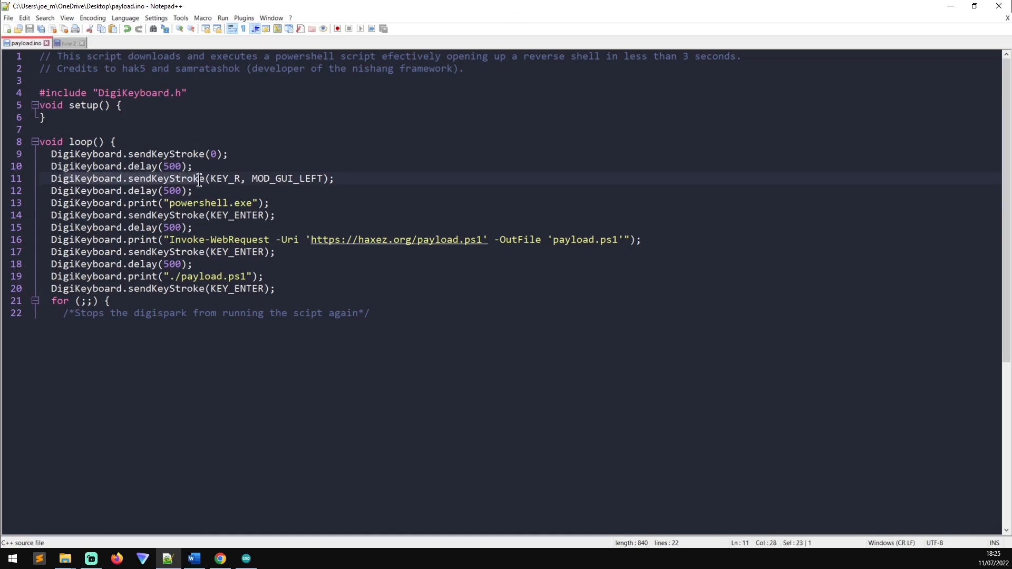
left_click_drag(205, 178, 334, 179)
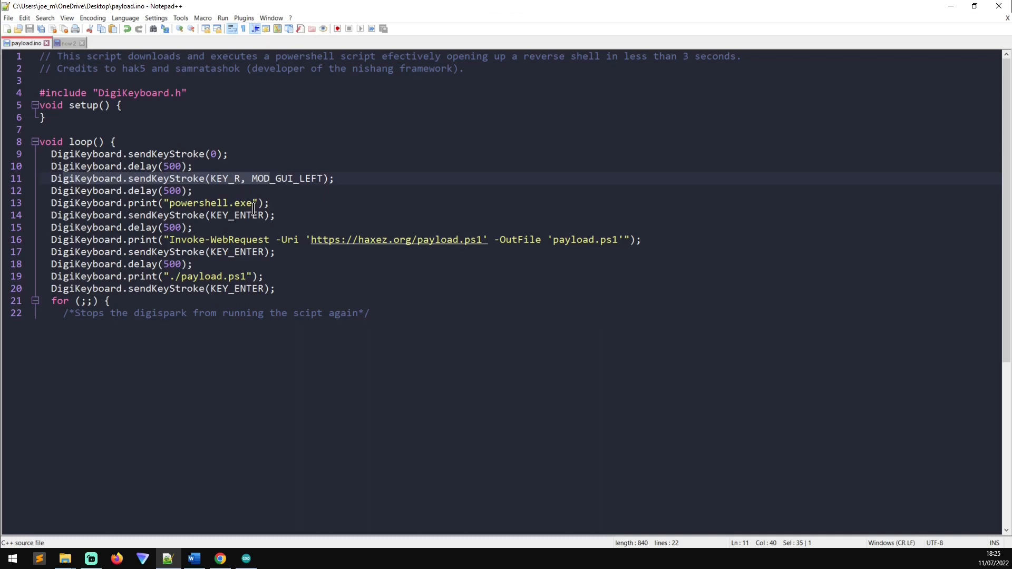
mouse_move(191, 228)
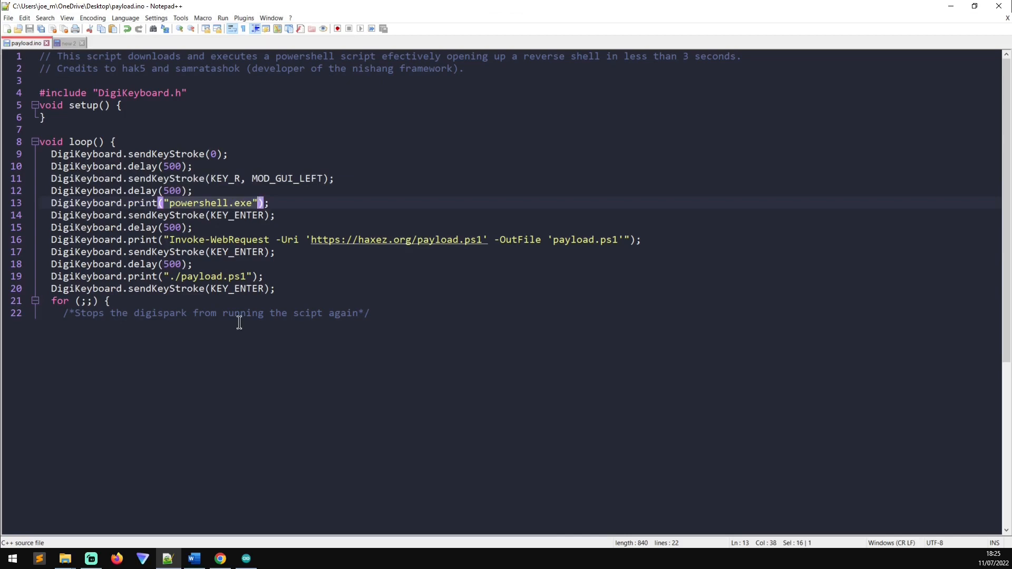
mouse_move(136, 202)
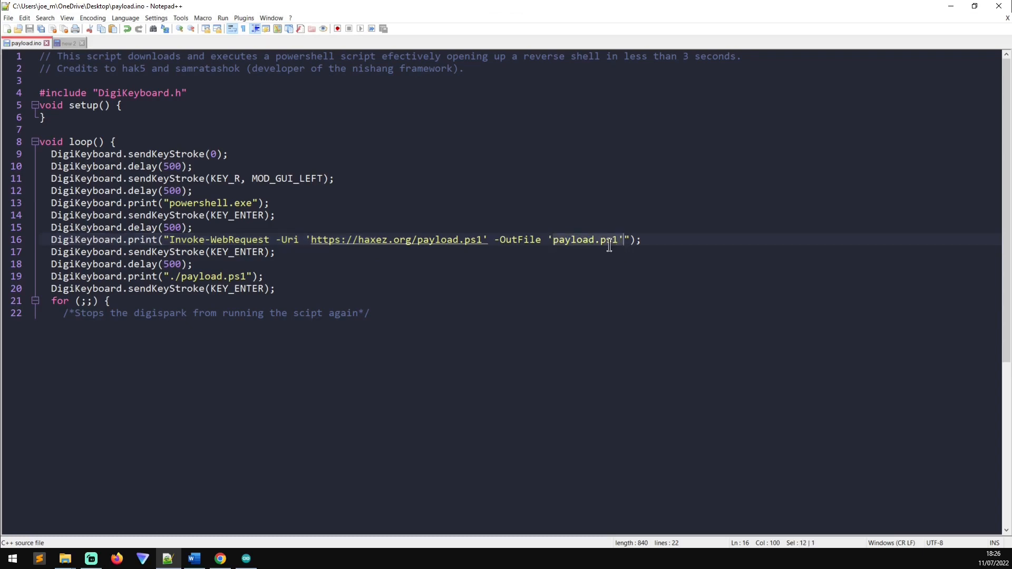
mouse_move(388, 249)
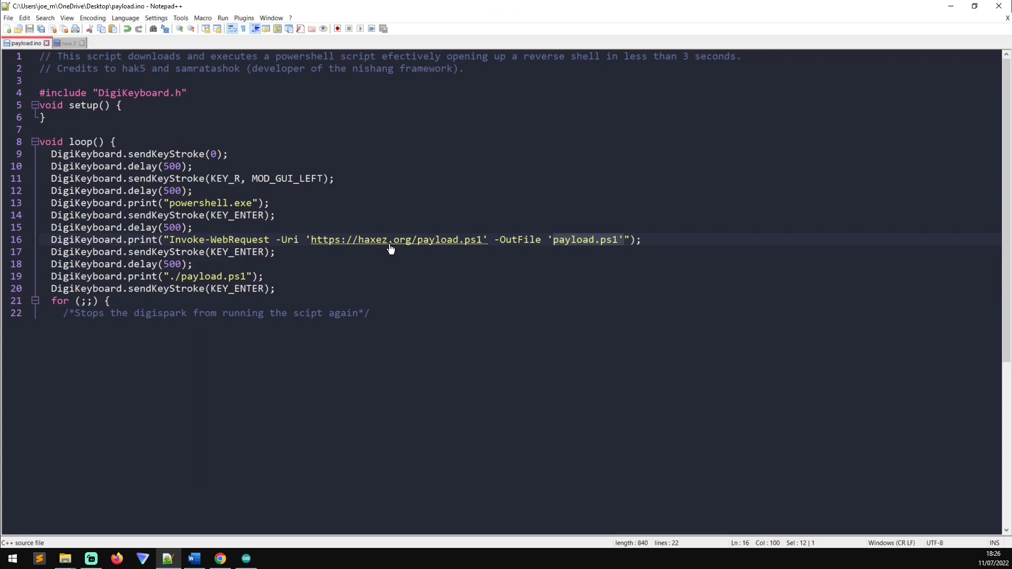
mouse_move(314, 273)
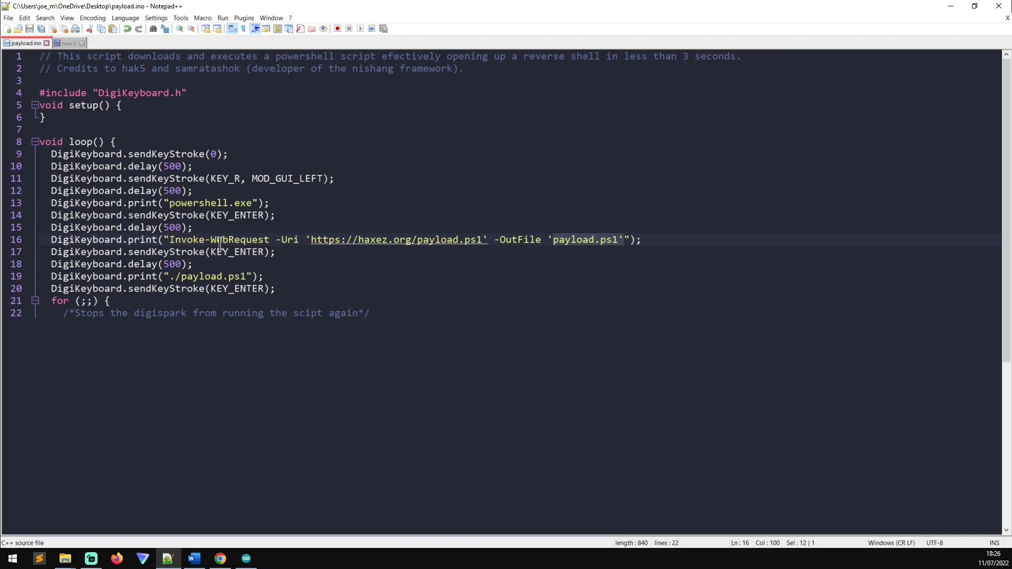
mouse_move(255, 232)
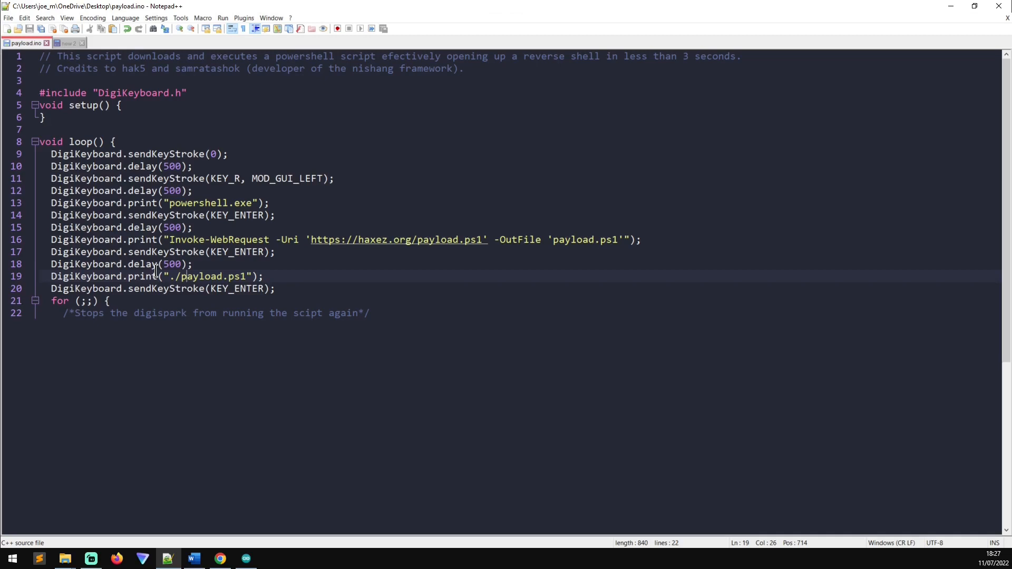
left_click(113, 43)
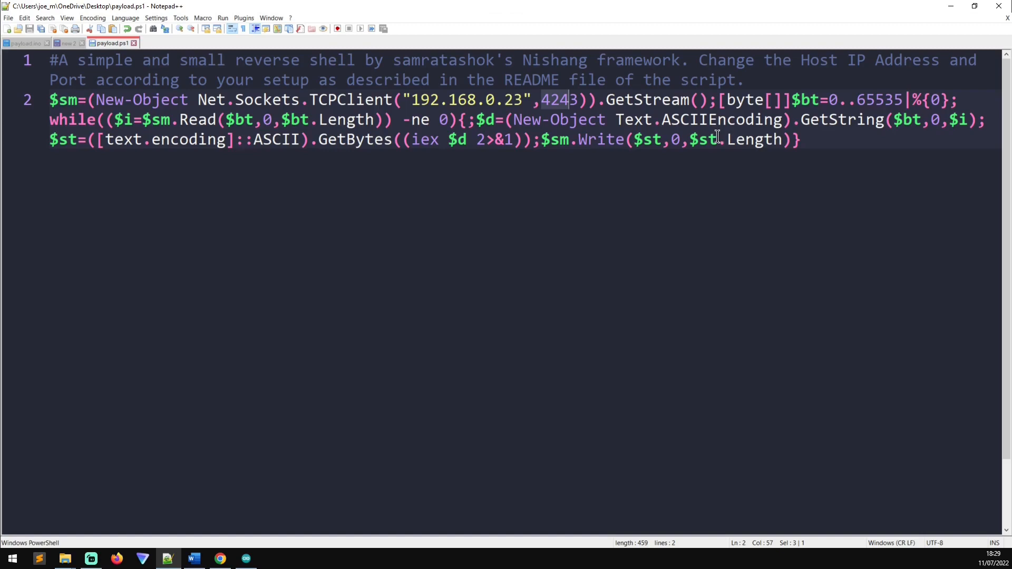
mouse_move(632, 139)
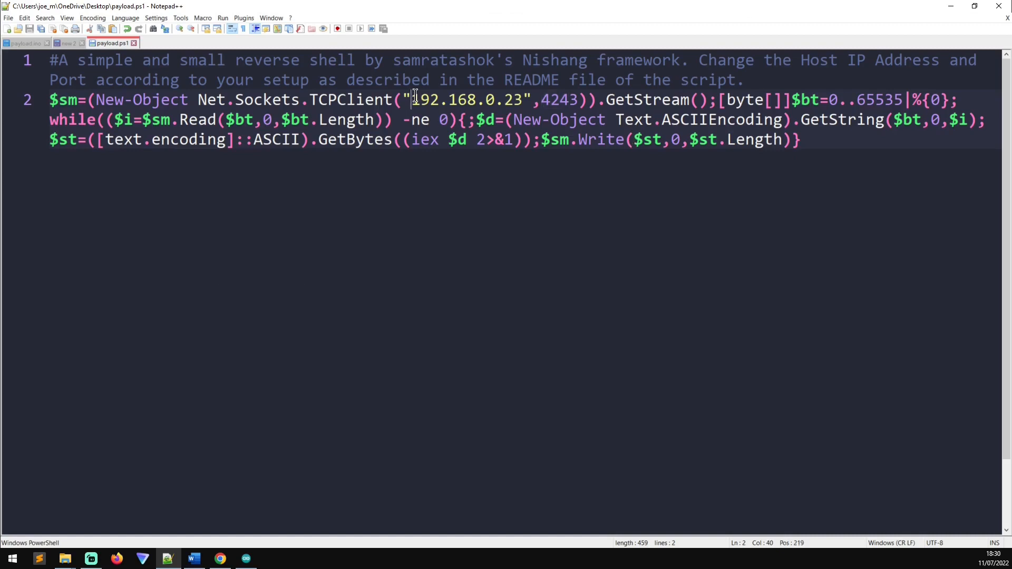
Point out the host IP and port in payload.ps1, then return to payload.ino
left_click(553, 99)
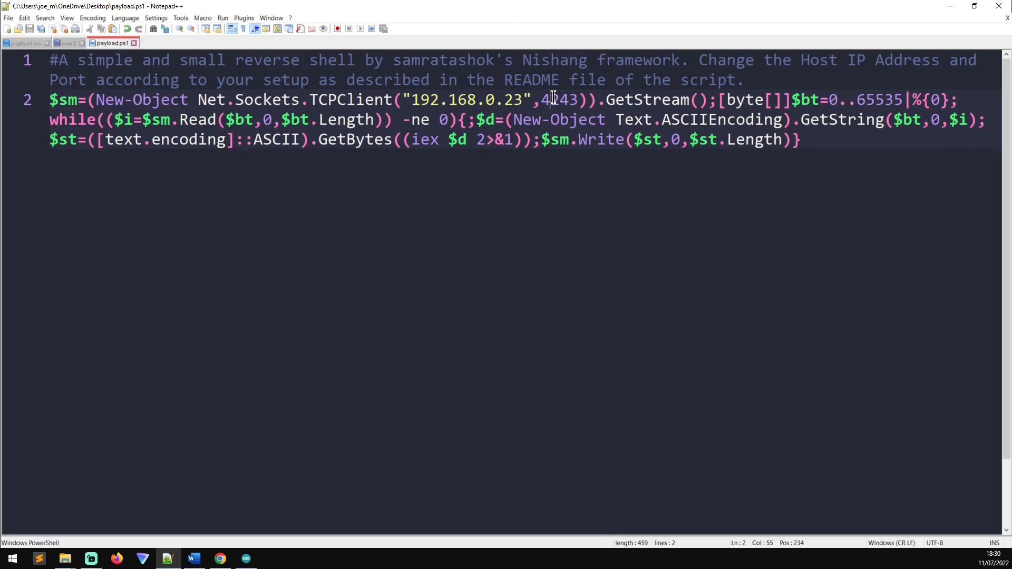
left_click(25, 42)
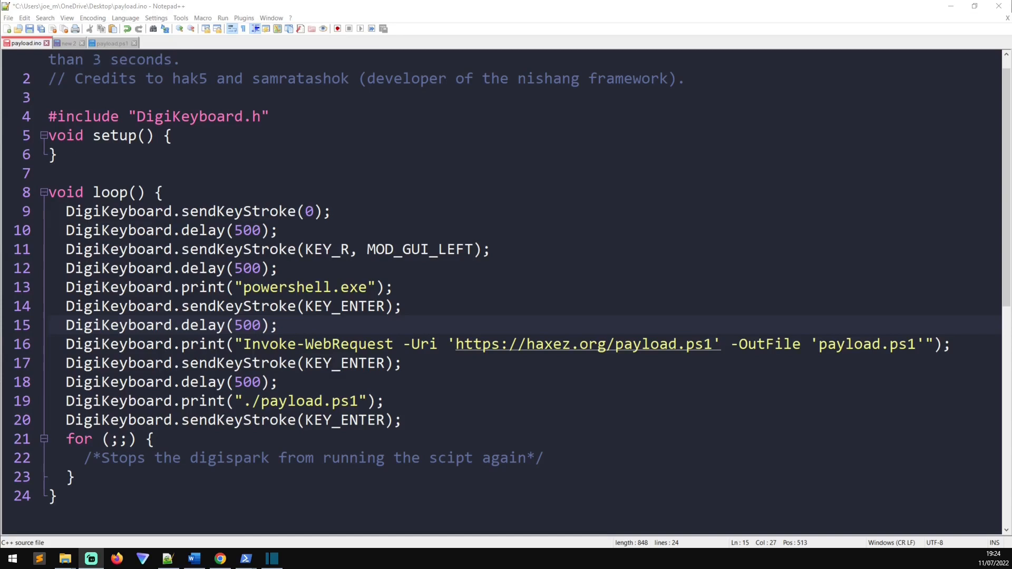
Paste the payload into the sketch and select the Digispark (Default - 16.5mhz) board
key("ctrl+a")
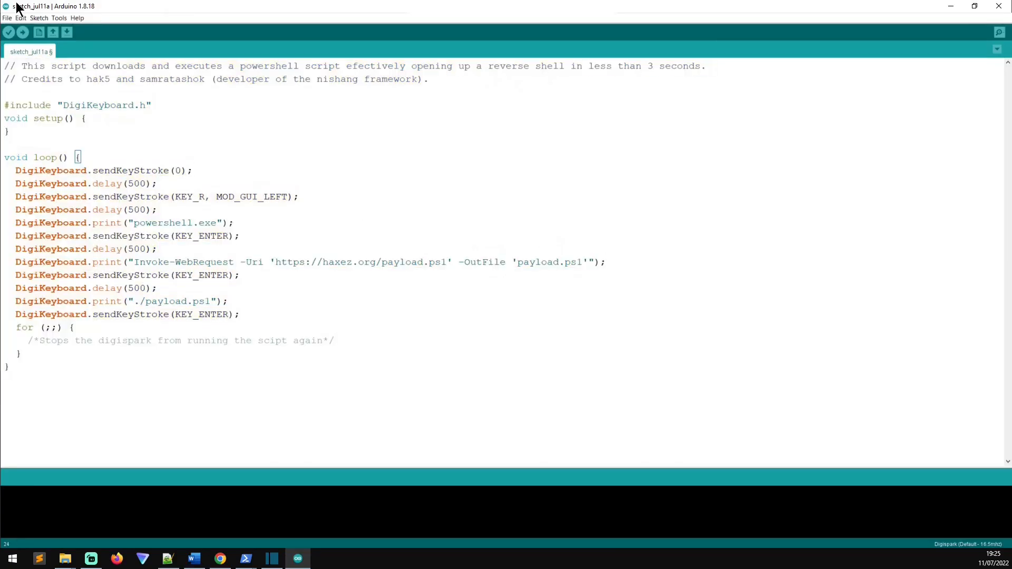
left_click(20, 18)
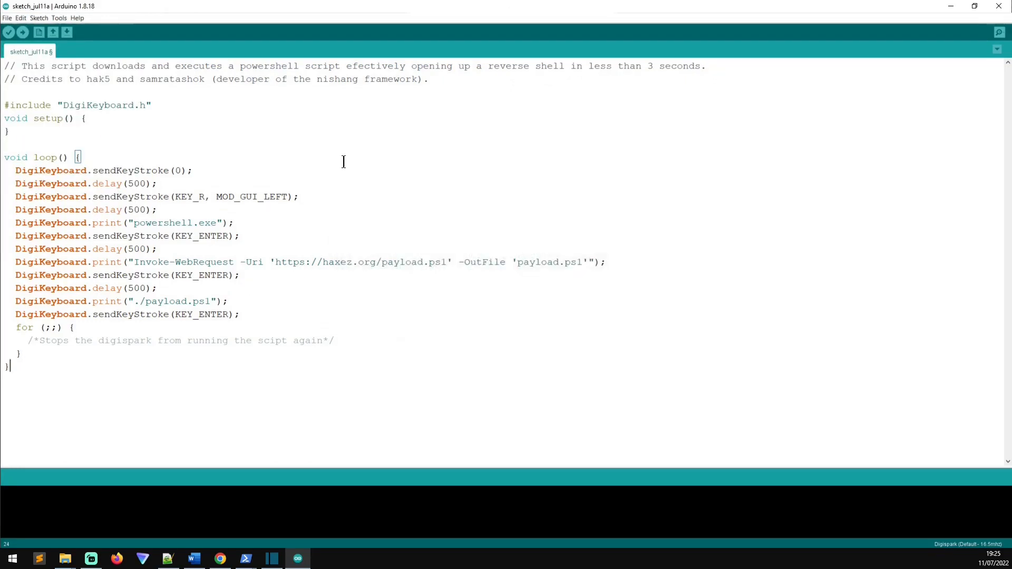
left_click(59, 18)
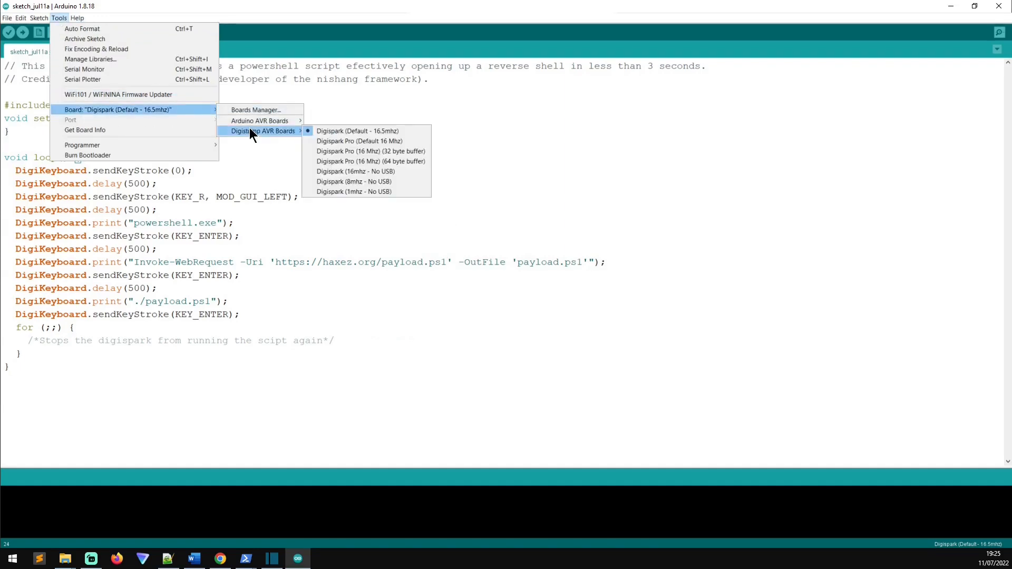
mouse_move(357, 131)
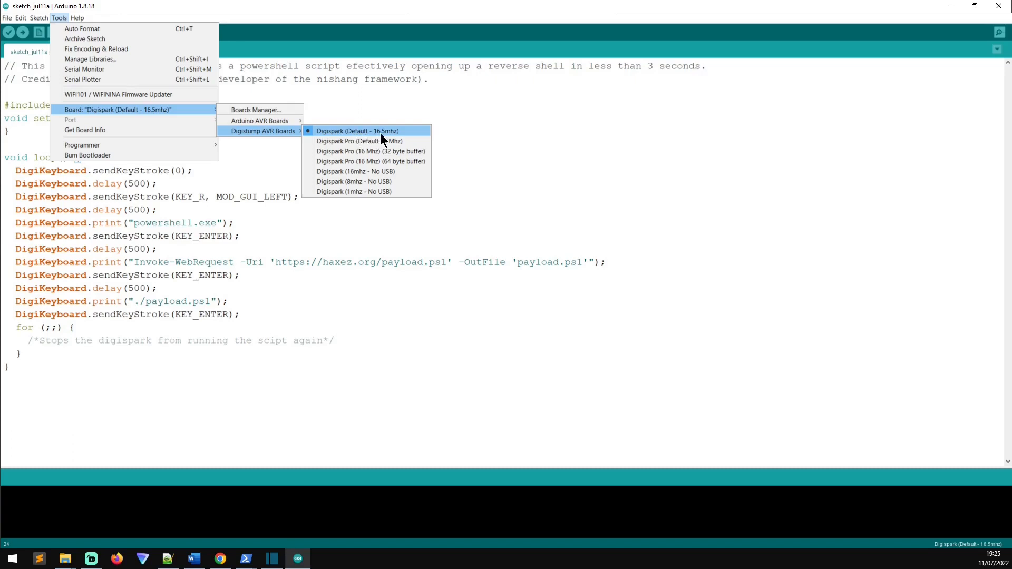
left_click(358, 131)
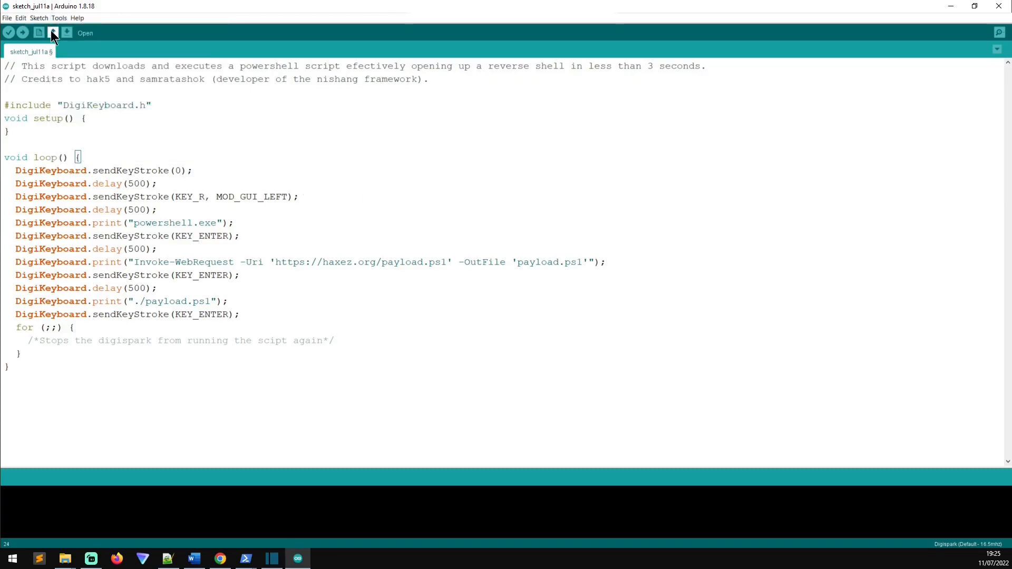
left_click(22, 32)
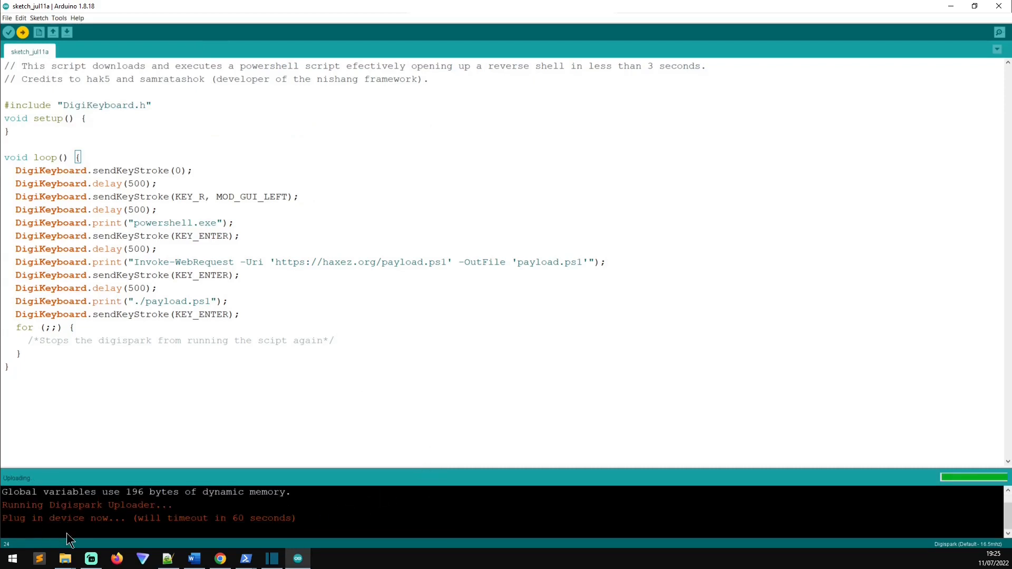
mouse_move(251, 538)
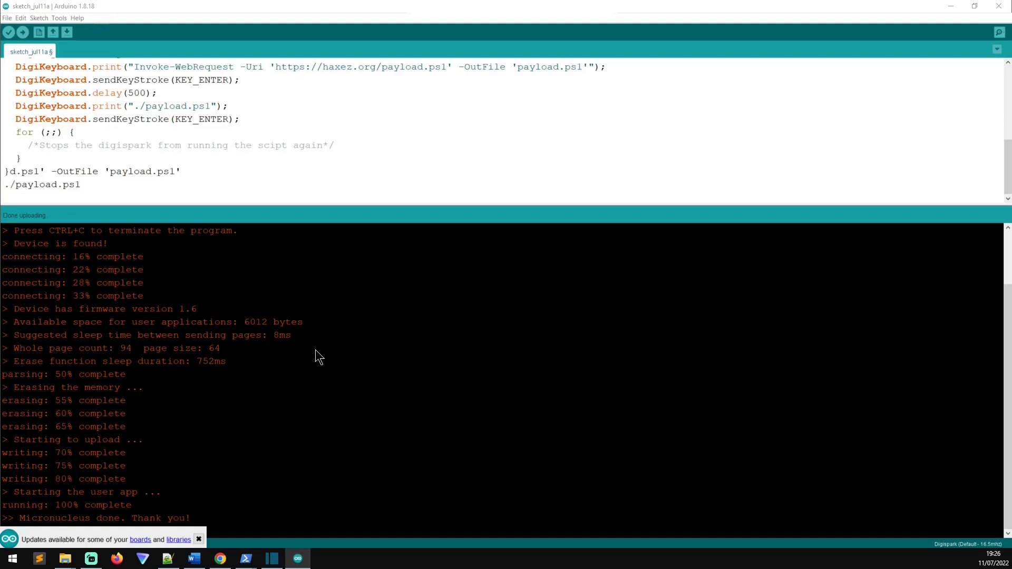
Upload the sketch to the plugged-in Digispark until Micronucleus reports done
left_click(199, 538)
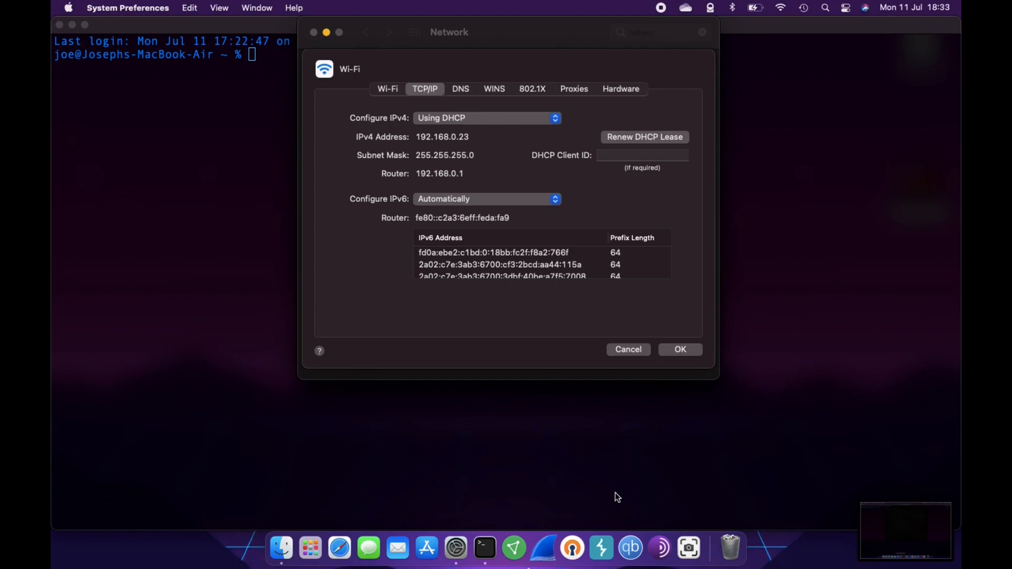
mouse_move(548, 198)
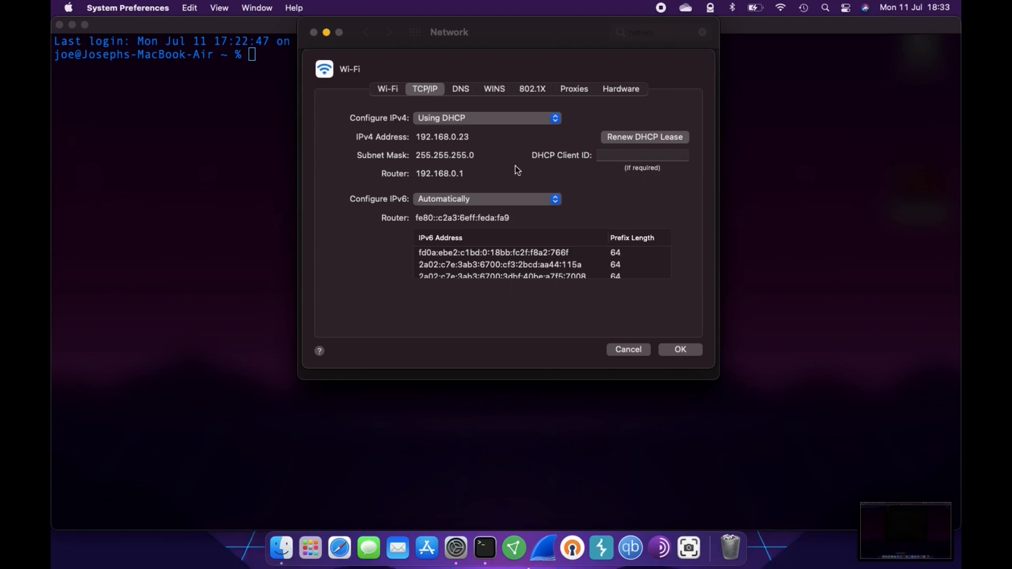
mouse_move(482, 156)
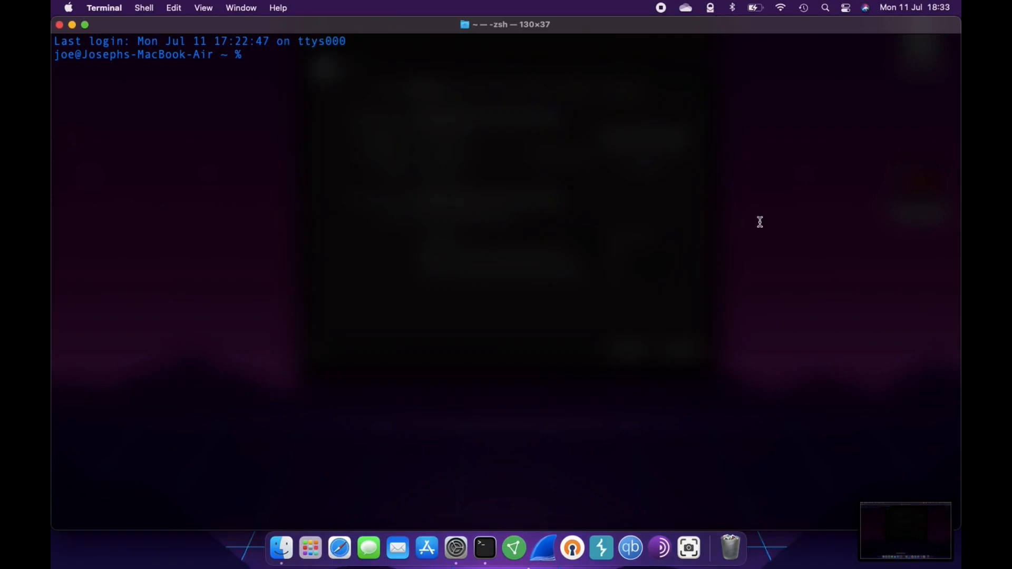
mouse_move(510, 166)
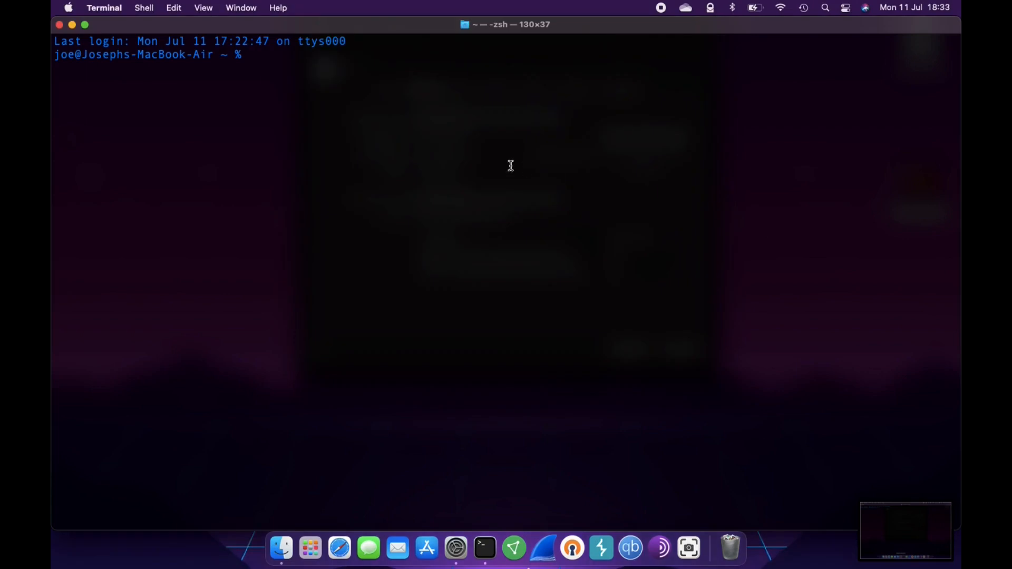
Run nc -lvnp 4243 to listen for the reverse shell on port 4243
type("nc -lvnp")
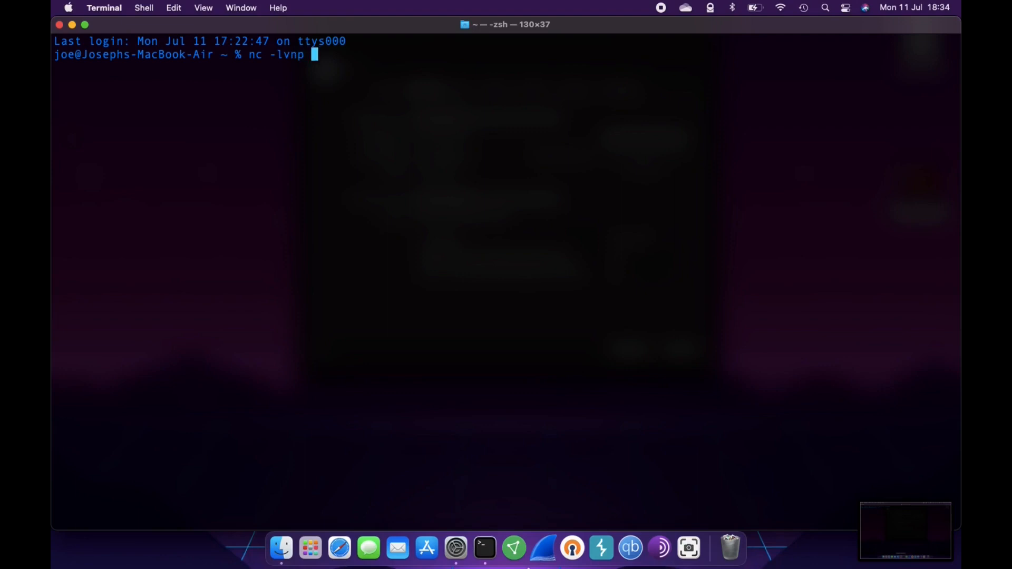
type("4243")
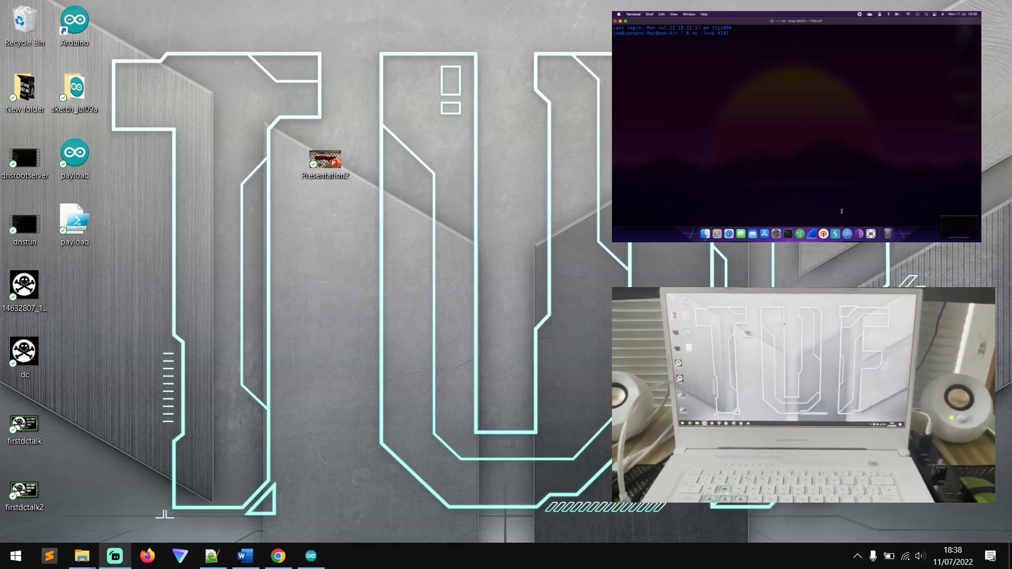
Launch powershell.exe via Run, fetch payload.ps1 from haxez.org and execute ./payload.ps1
type("powershell.exe")
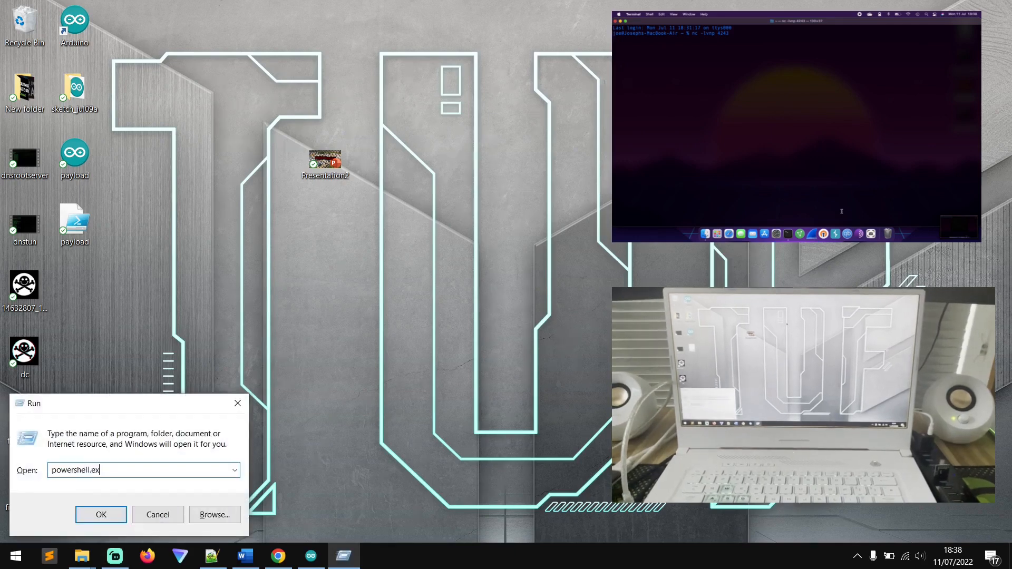
left_click(102, 514)
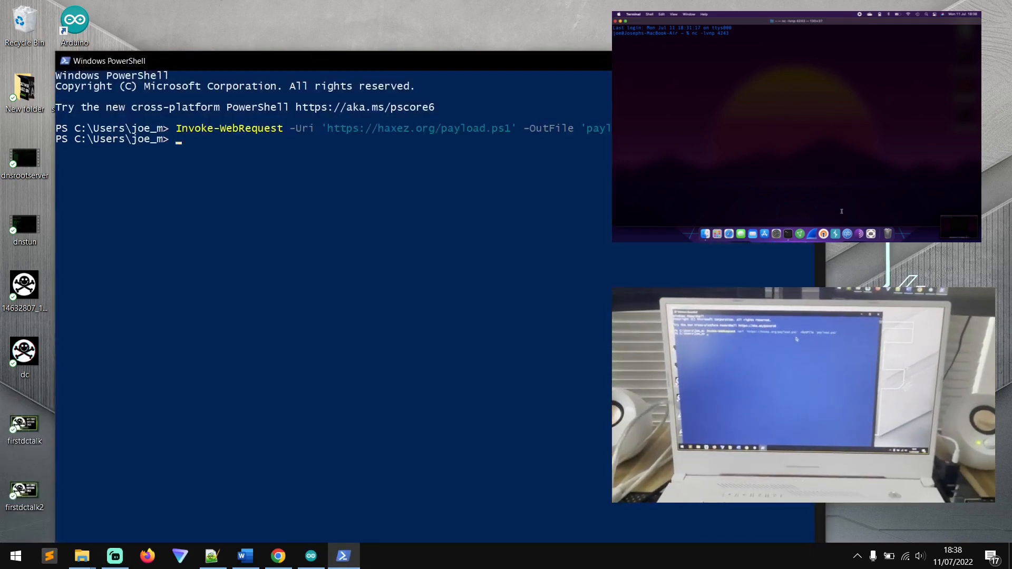
type("./payload.ps1")
left_click(795, 37)
type("wh")
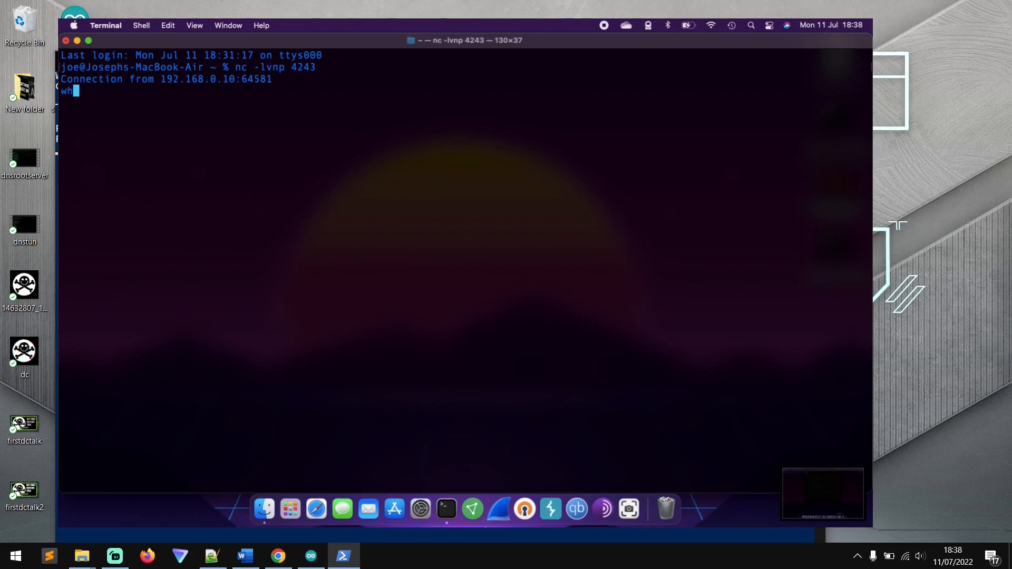
type("oanu")
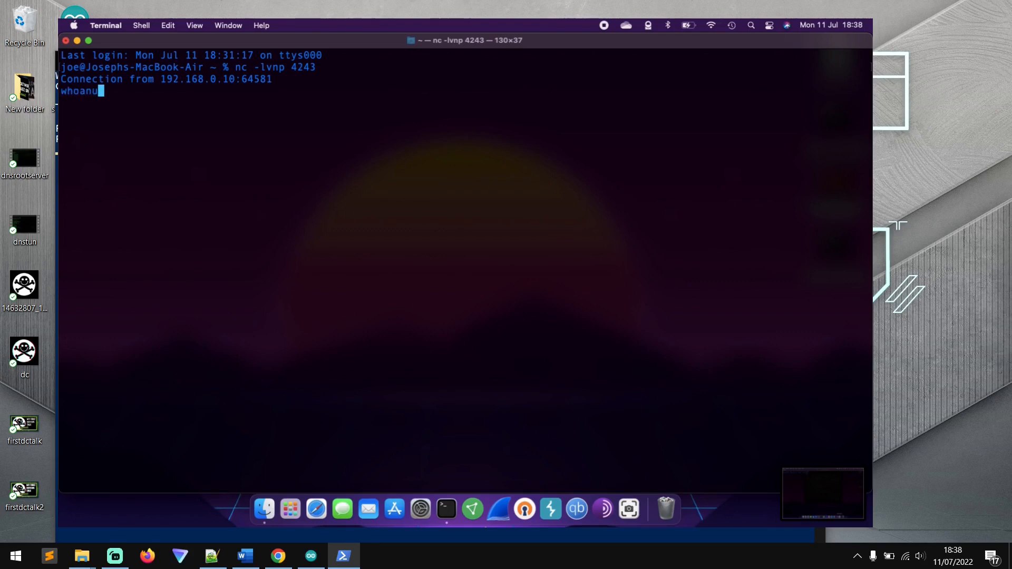
key("Backspace")
type("i")
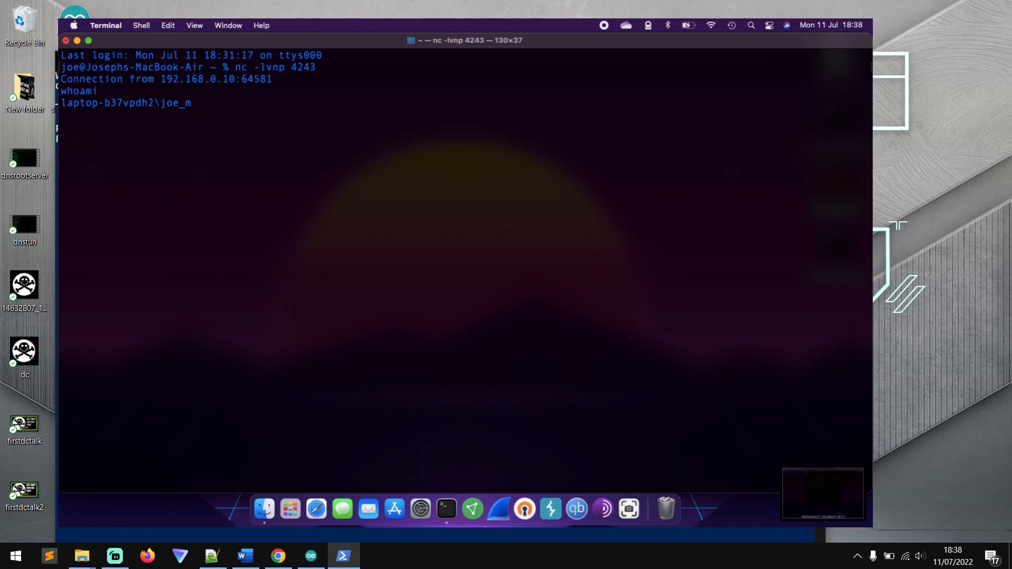
type("hostname")
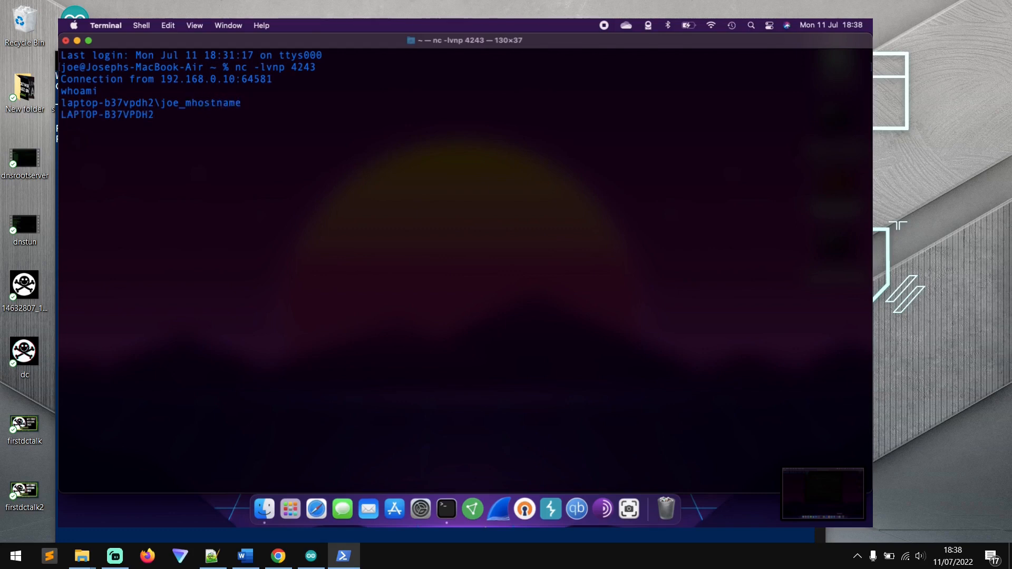
type("p")
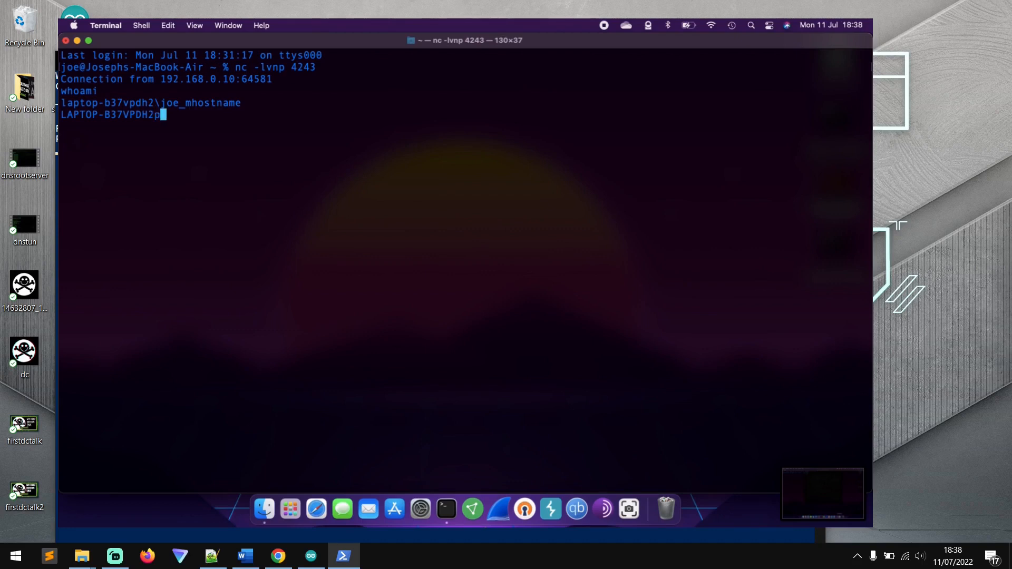
type("pwd")
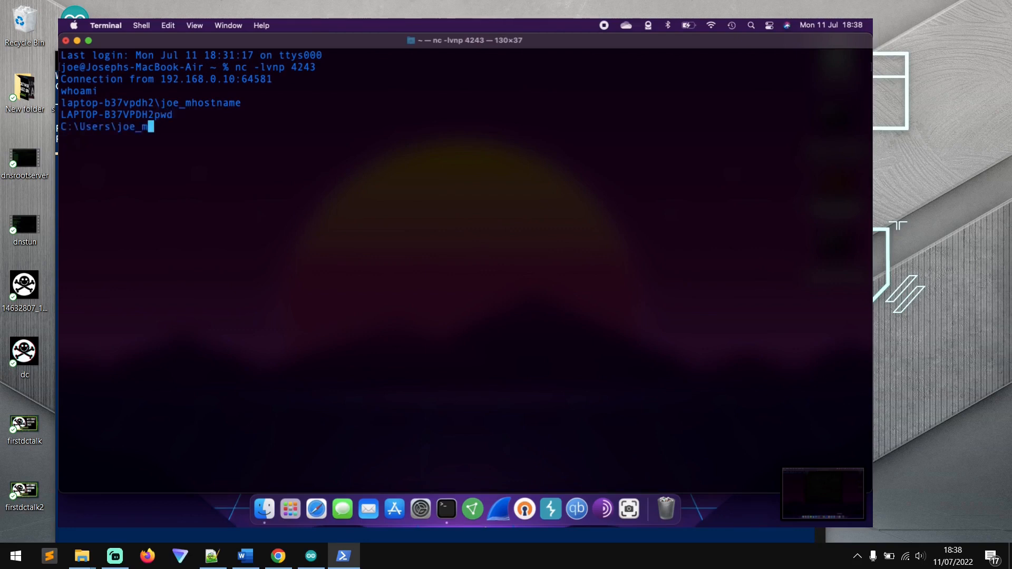